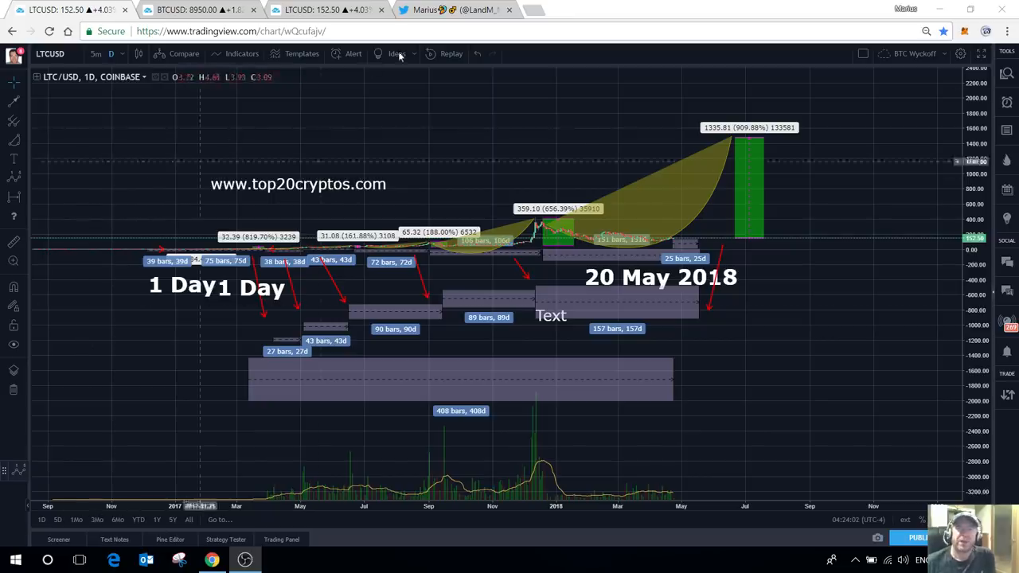
Step: Switch to the Twitter tab and scroll down the top20cryptos.com author's profile
{"action": "left_click", "coordinate": [454, 10]}
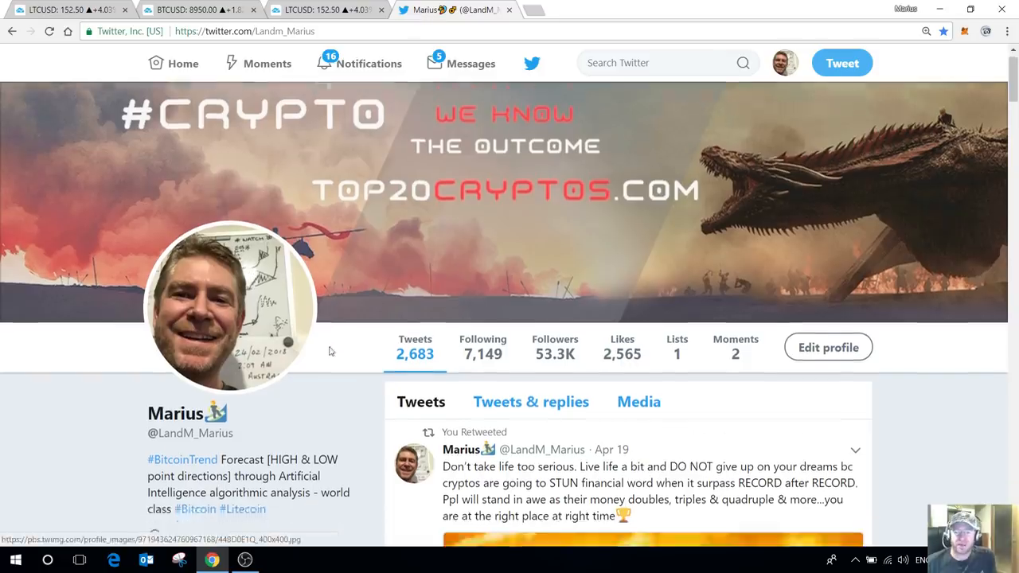
{"action": "scroll", "scroll_direction": "down", "scroll_amount": 3}
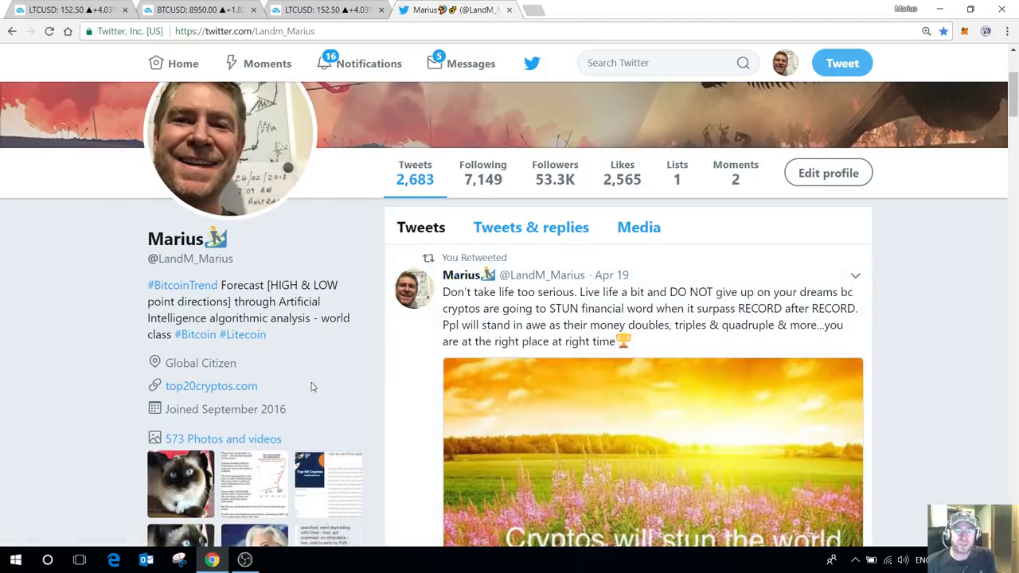
{"action": "mouse_move", "coordinate": [325, 24]}
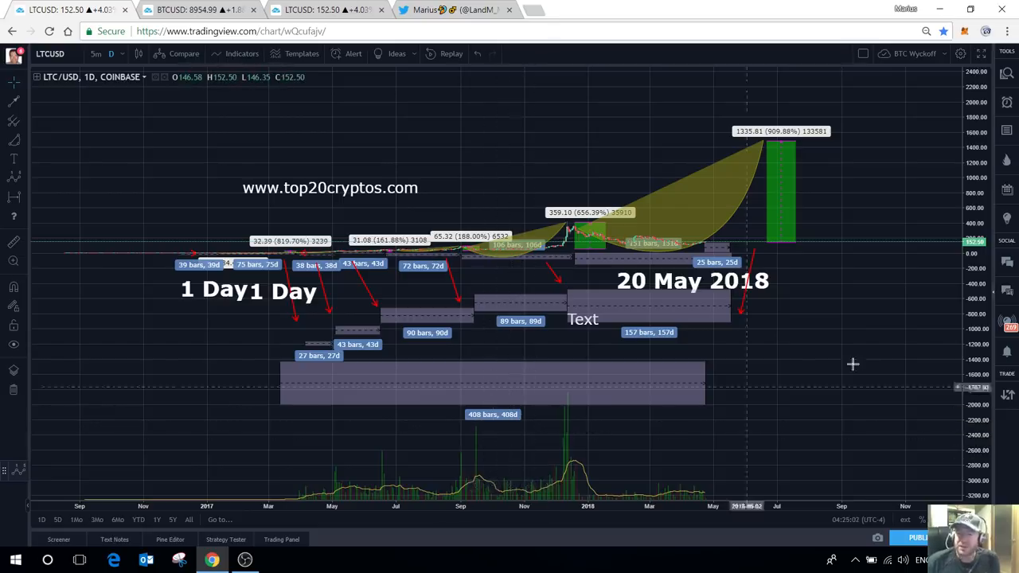
{"action": "mouse_move", "coordinate": [903, 336]}
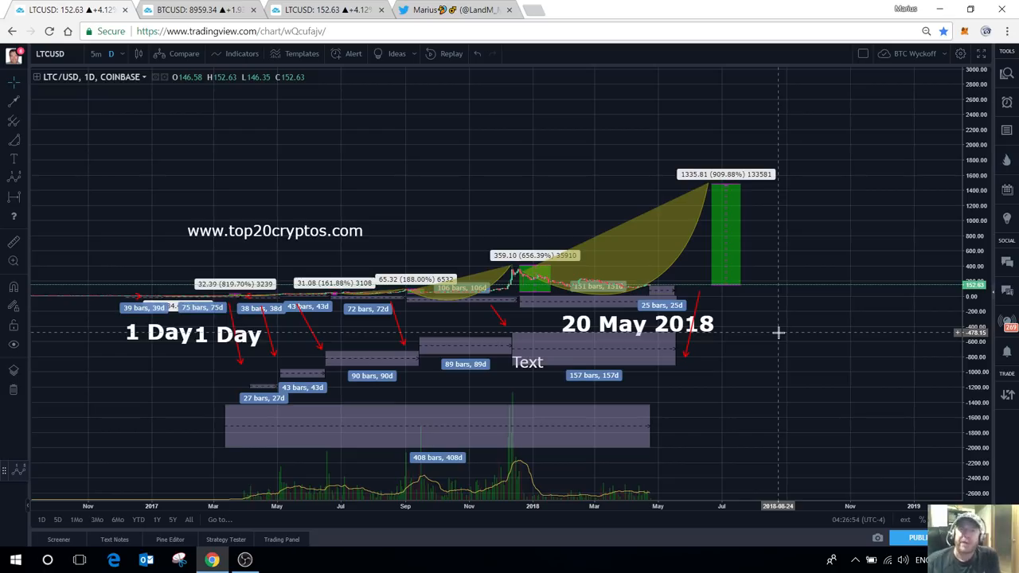
{"action": "mouse_move", "coordinate": [735, 400]}
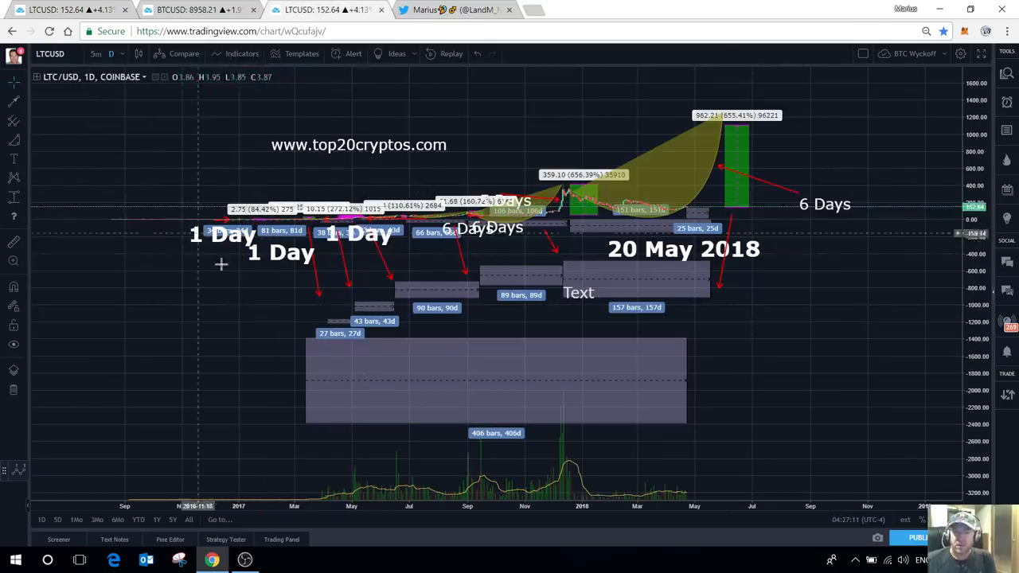
{"action": "mouse_move", "coordinate": [796, 379]}
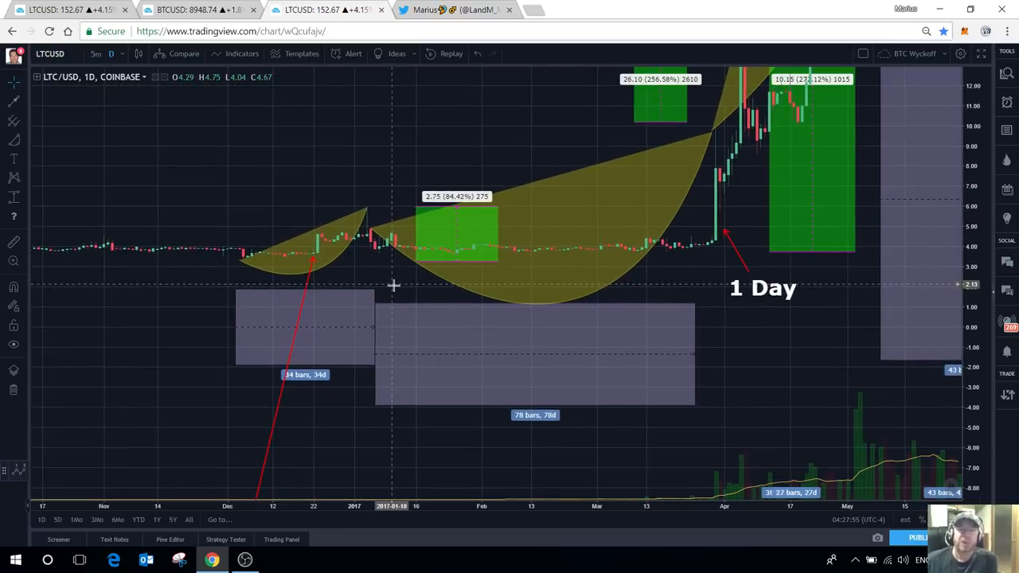
{"action": "mouse_move", "coordinate": [398, 287]}
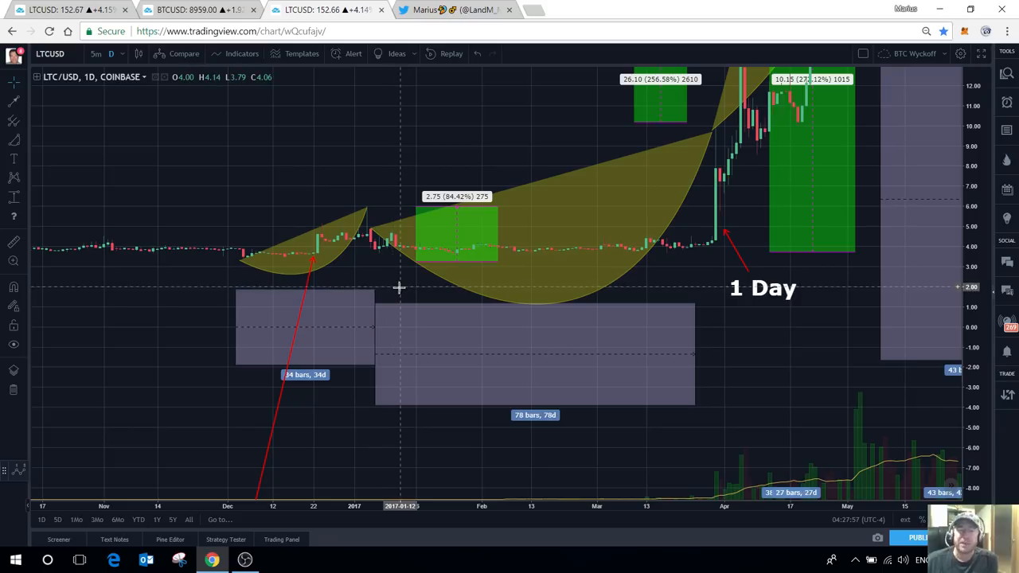
{"action": "mouse_move", "coordinate": [379, 294]}
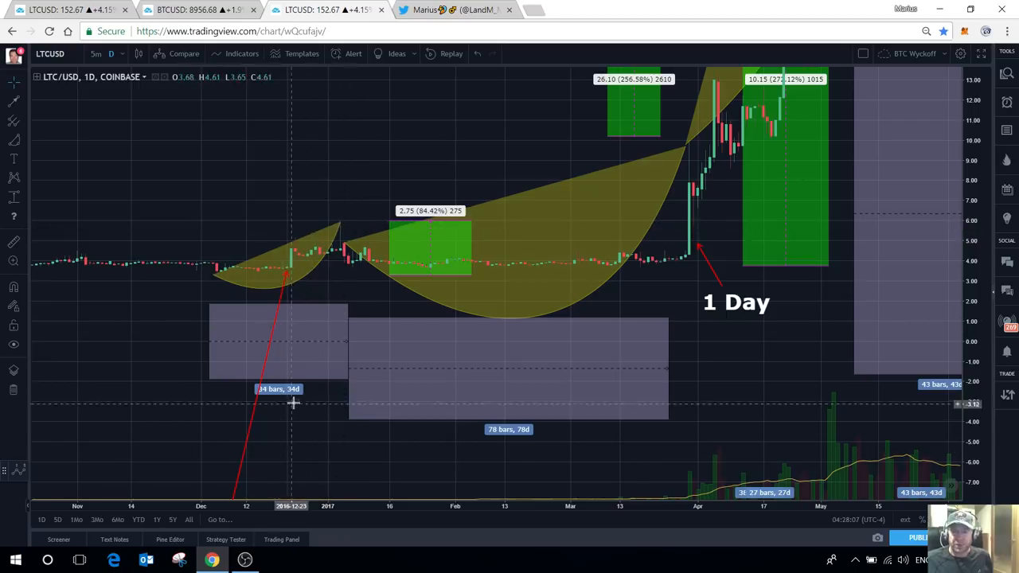
{"action": "mouse_move", "coordinate": [433, 219]}
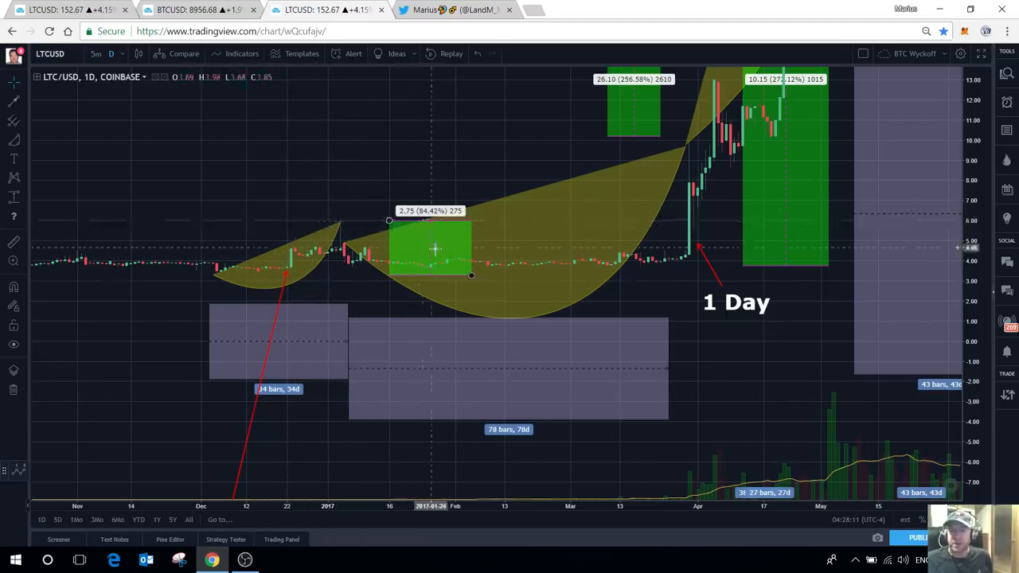
Step: Pan the LTC/USD chart forward past April 2017 into June 2017
{"action": "left_click_drag", "start_coordinate": [436, 247], "coordinate": [383, 246]}
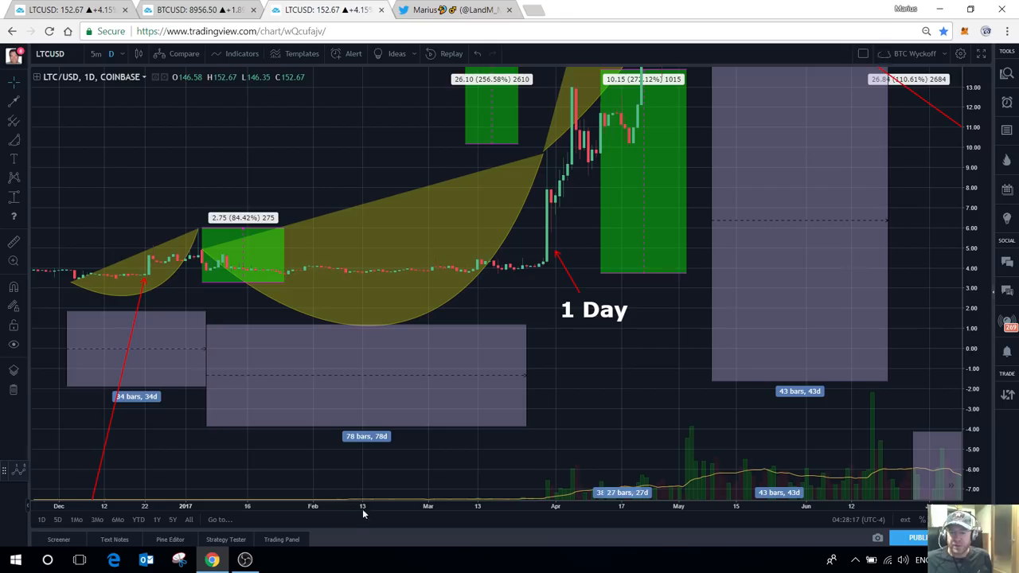
{"action": "mouse_move", "coordinate": [246, 487]}
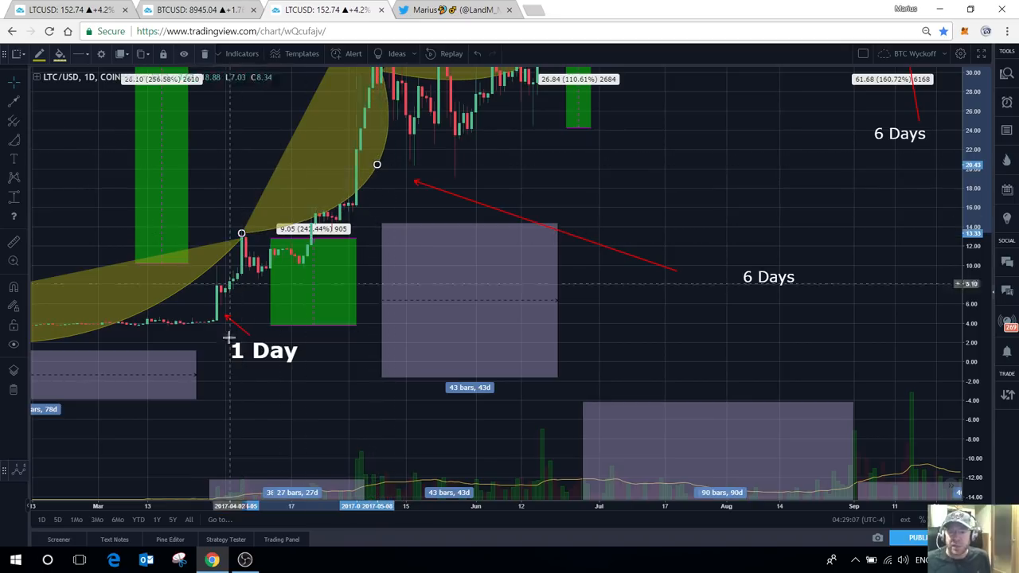
{"action": "mouse_move", "coordinate": [226, 274]}
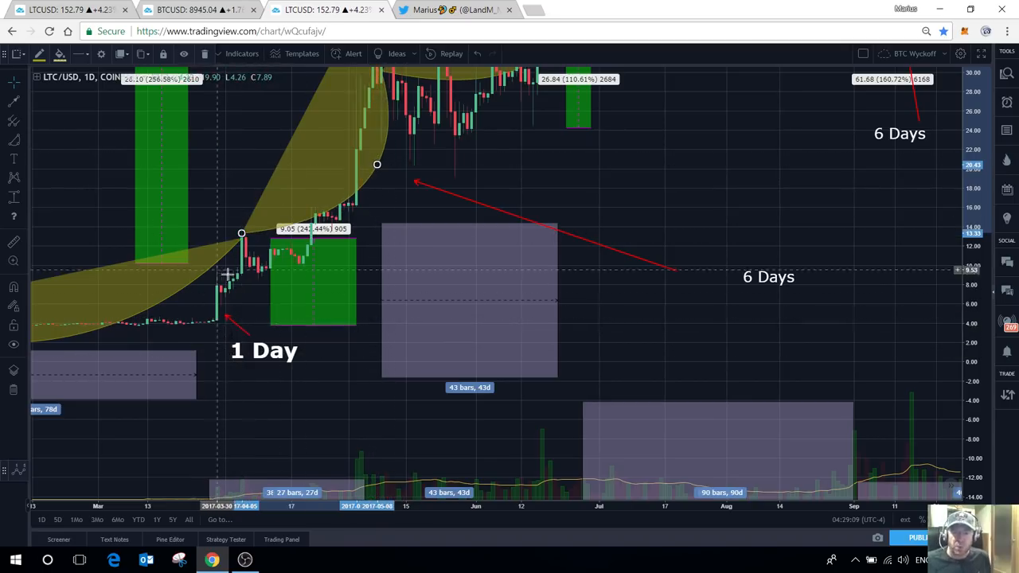
{"action": "mouse_move", "coordinate": [229, 295]}
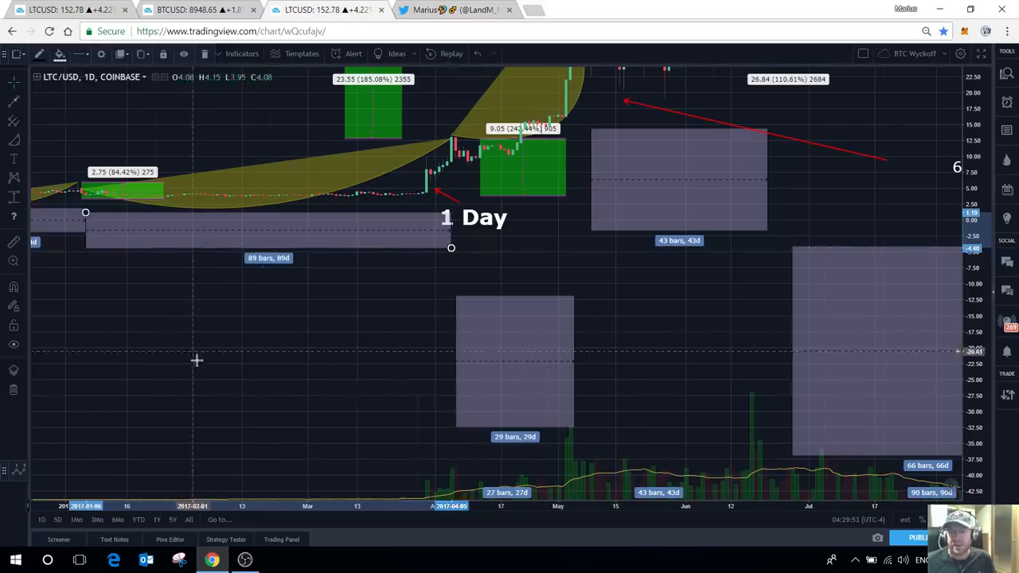
Step: Pan to the 2017 section showing the 1 Day and 6 Days advance date ranges
{"action": "left_click_drag", "start_coordinate": [197, 360], "coordinate": [404, 279]}
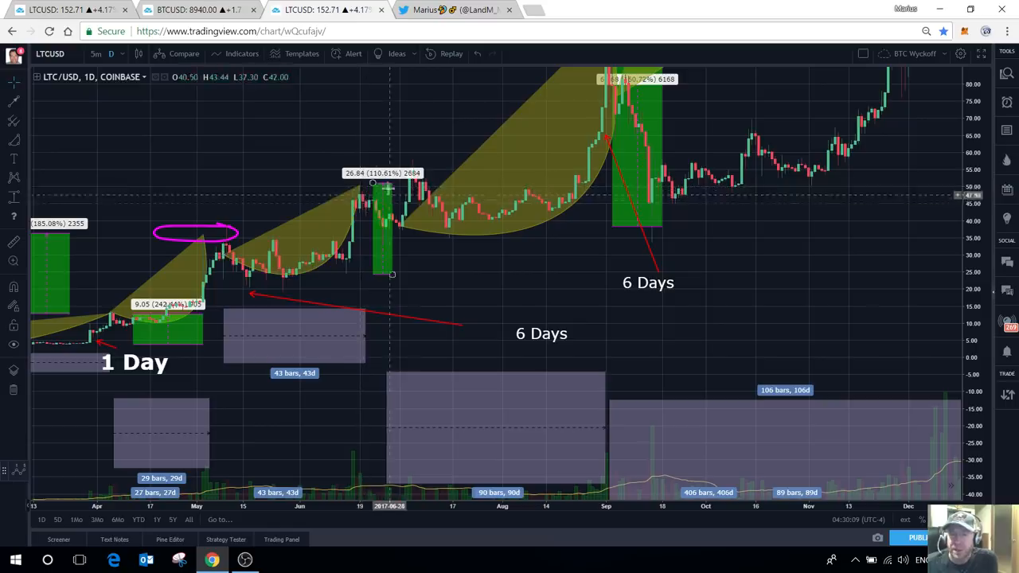
{"action": "mouse_move", "coordinate": [379, 280]}
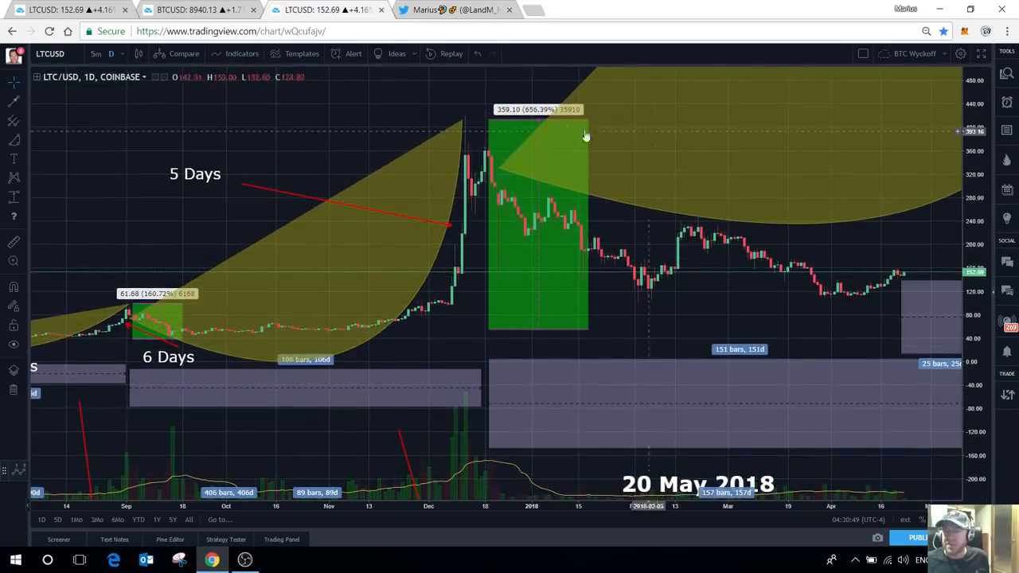
{"action": "mouse_move", "coordinate": [318, 220]}
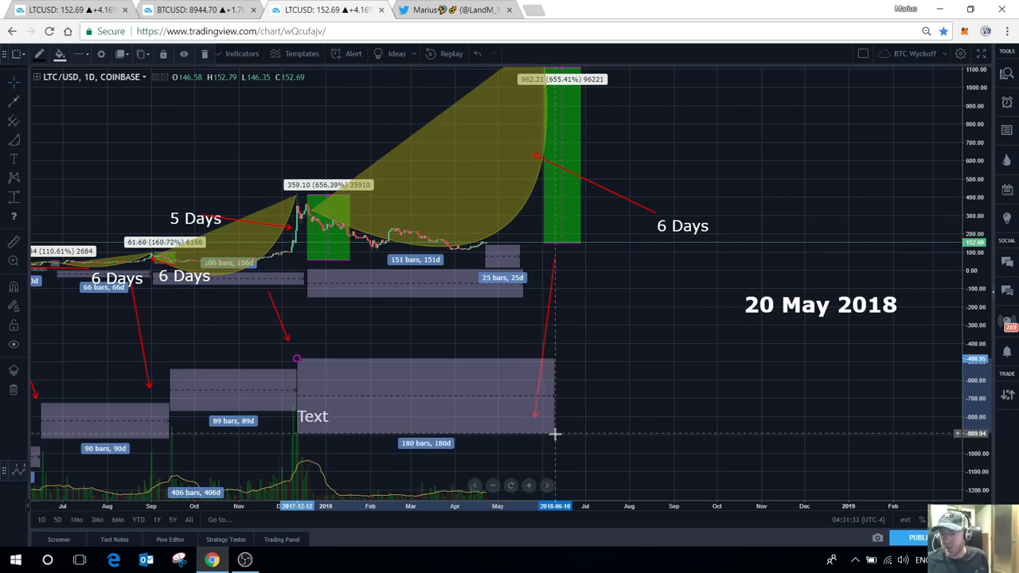
Step: Shorten the lowest date range from 180 bars to about 169 bars by moving its end
{"action": "left_click_drag", "start_coordinate": [556, 433], "coordinate": [544, 433]}
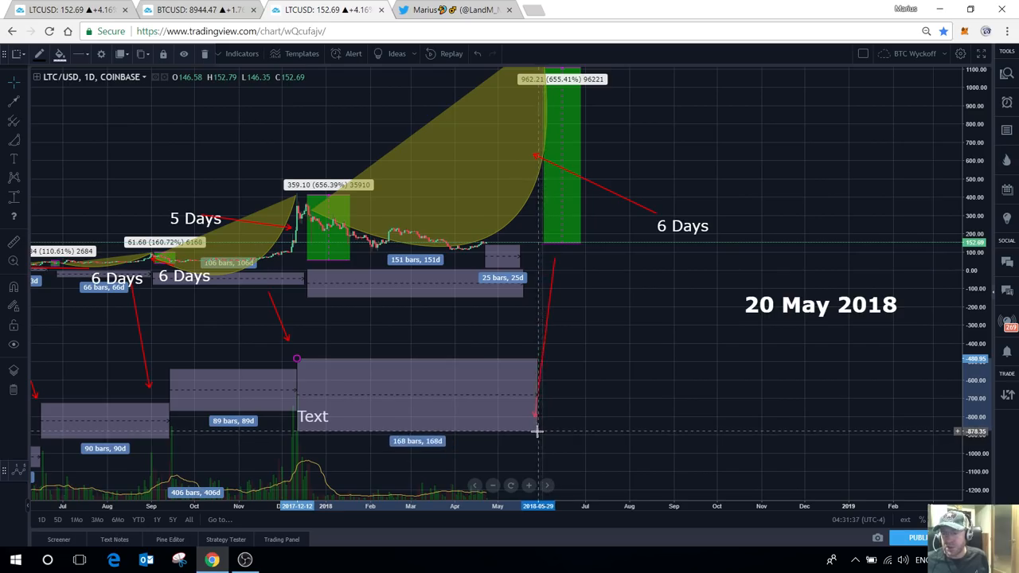
{"action": "left_click_drag", "start_coordinate": [535, 414], "coordinate": [522, 430]}
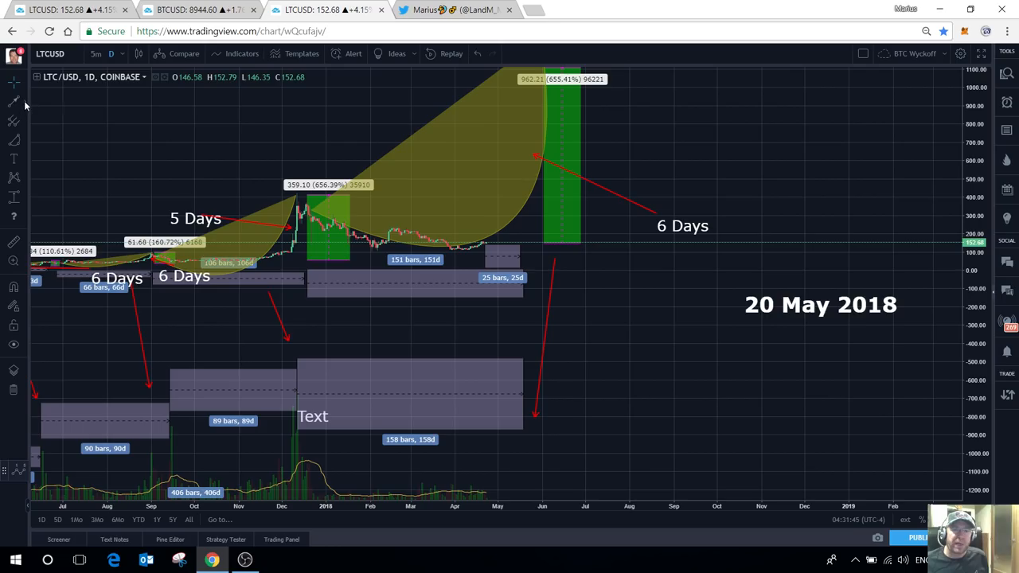
{"action": "mouse_move", "coordinate": [492, 138]}
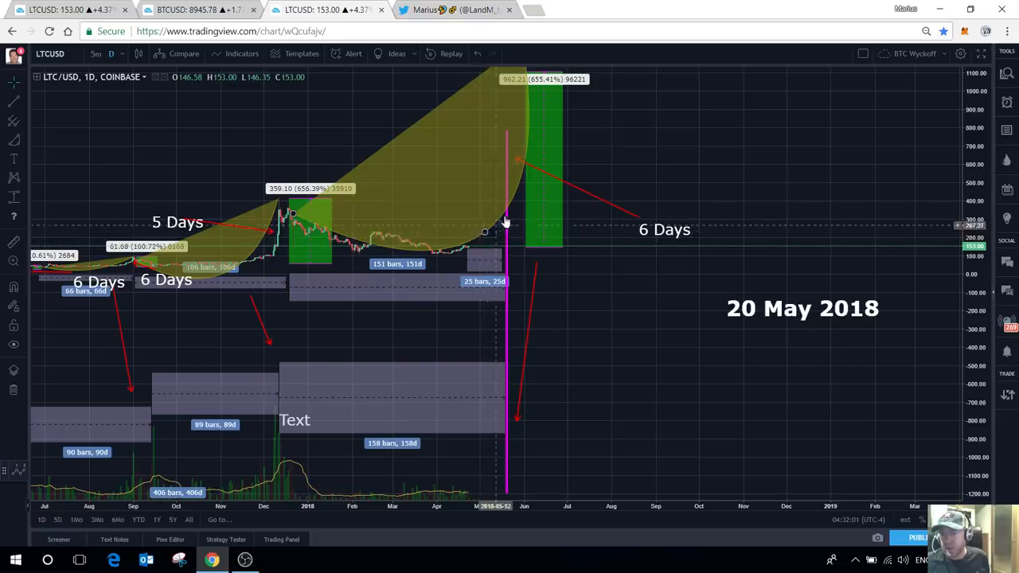
{"action": "mouse_move", "coordinate": [484, 191]}
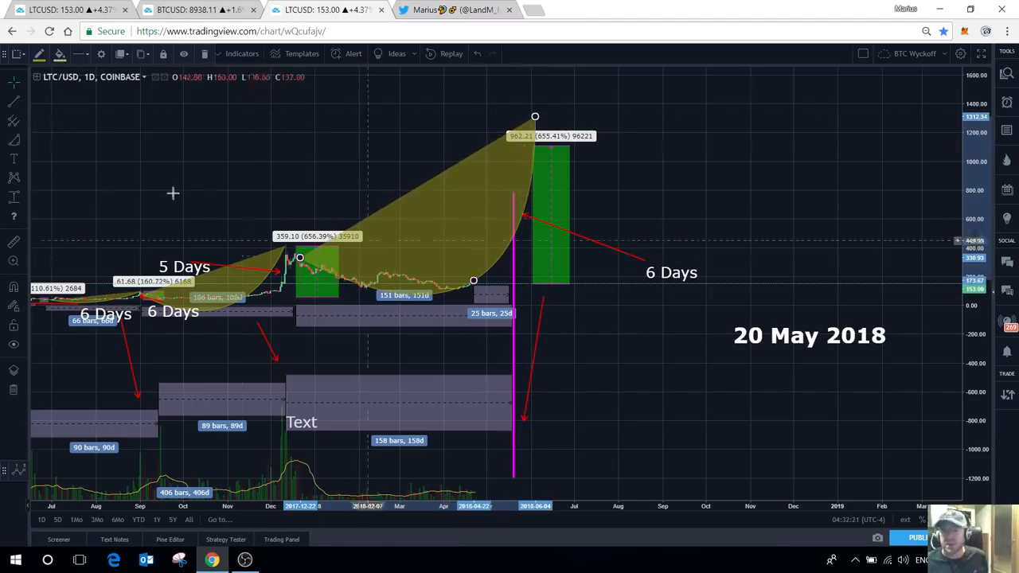
Step: Add a '$1483' target text label in the upper right of the LTC/USD chart
{"action": "left_click", "coordinate": [13, 140]}
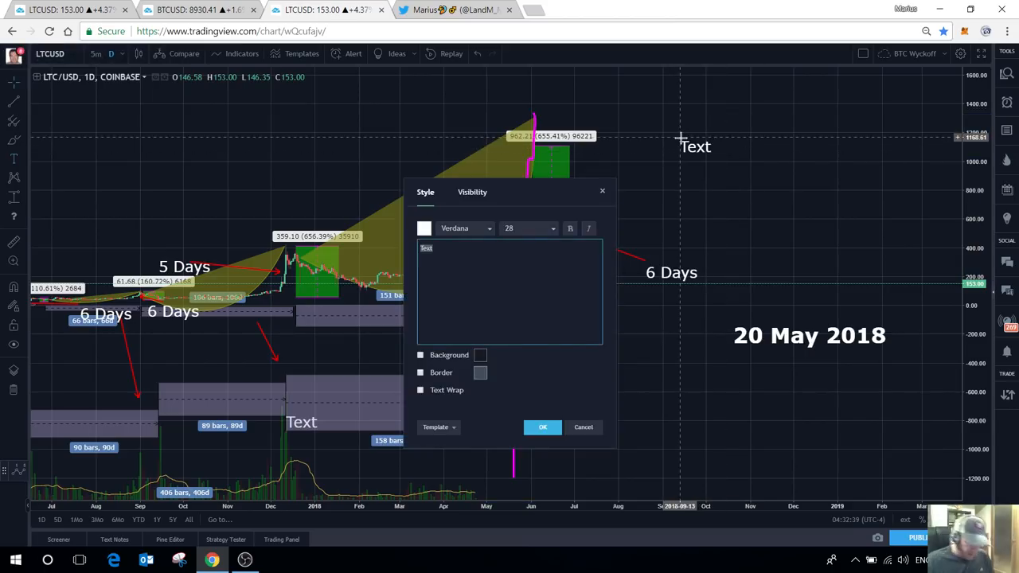
{"action": "type", "text": "$1"}
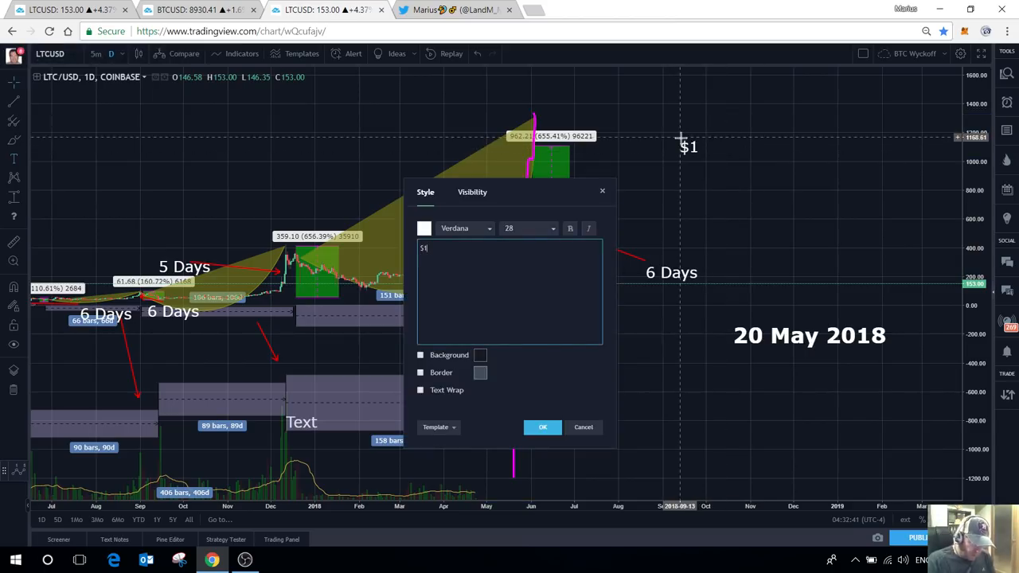
{"action": "type", "text": "483"}
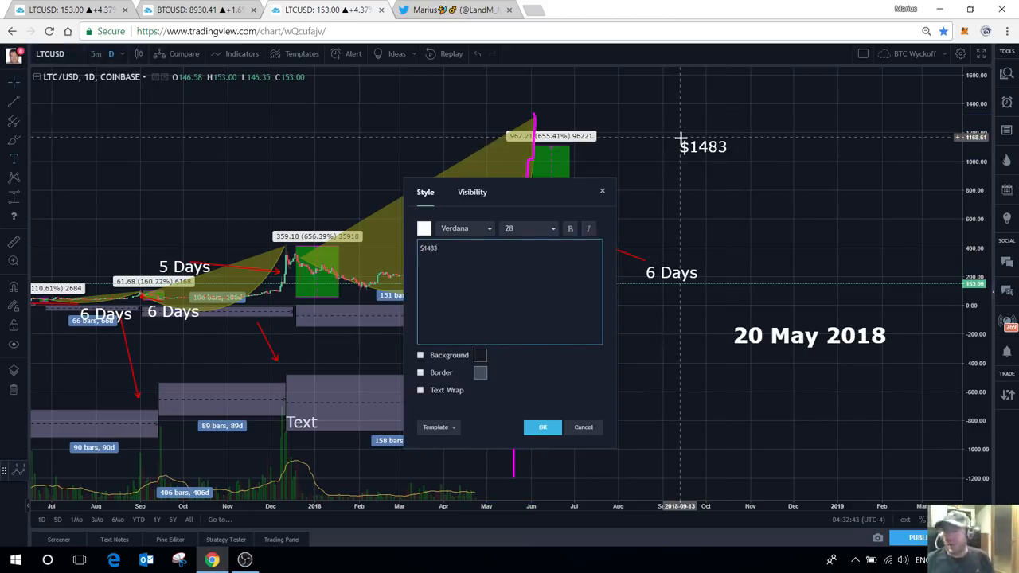
{"action": "left_click", "coordinate": [542, 427]}
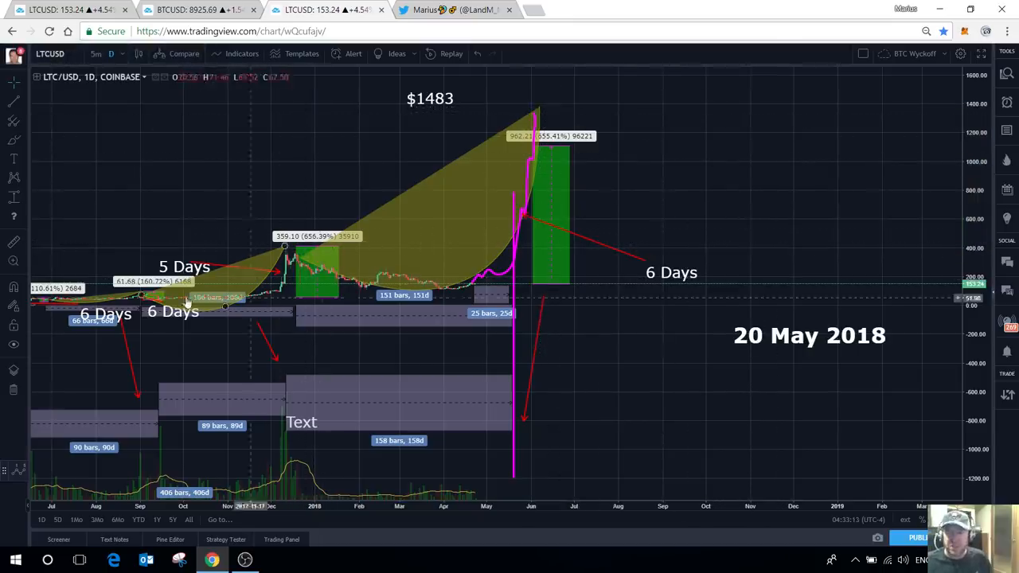
{"action": "mouse_move", "coordinate": [448, 288]}
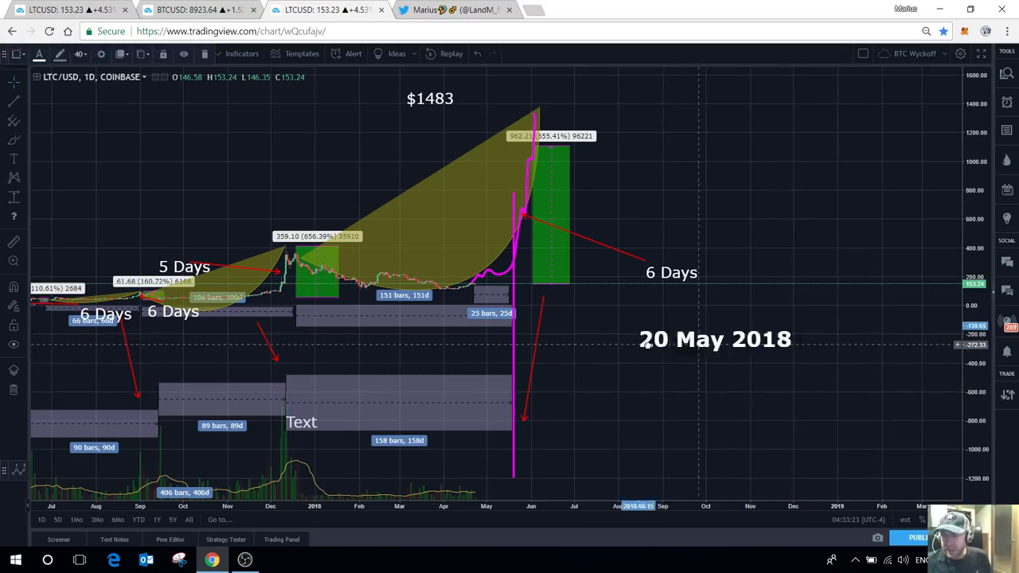
Step: Place the 20 May 2018 label beside the pink vertical line and lower the 25-bar range box
{"action": "left_click_drag", "start_coordinate": [714, 339], "coordinate": [598, 302]}
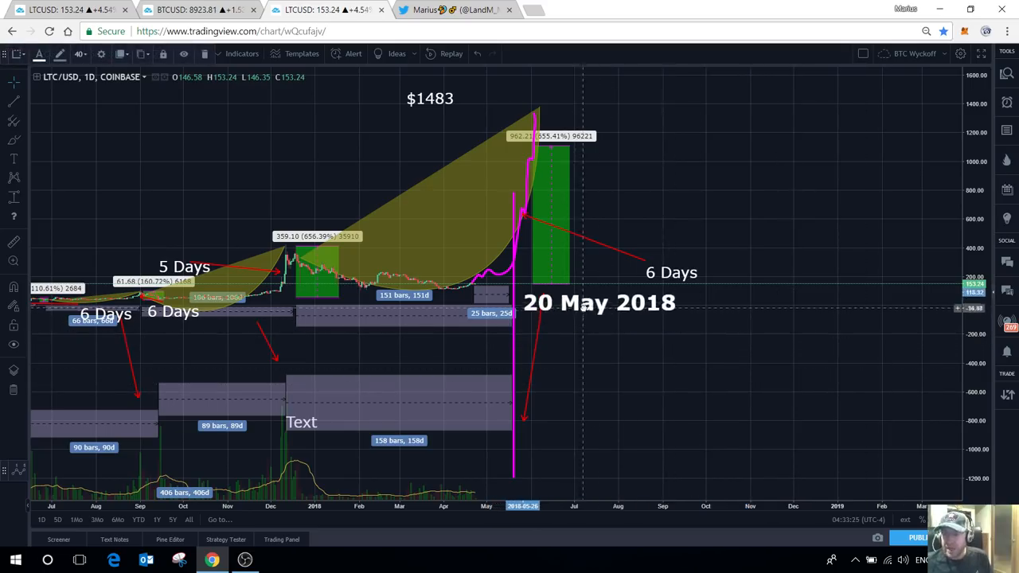
{"action": "left_click_drag", "start_coordinate": [597, 303], "coordinate": [645, 330]}
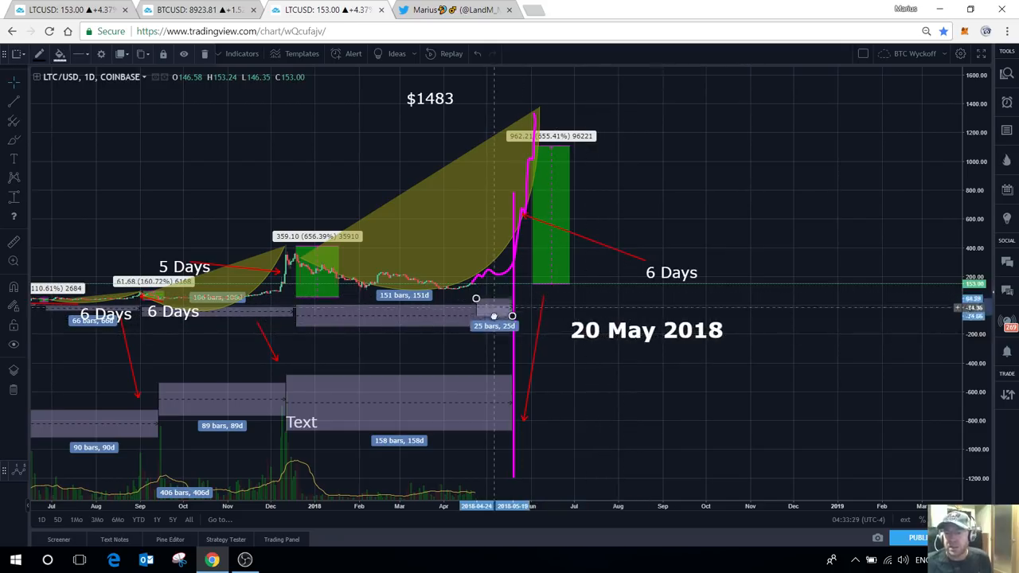
{"action": "left_click_drag", "start_coordinate": [493, 315], "coordinate": [491, 351]}
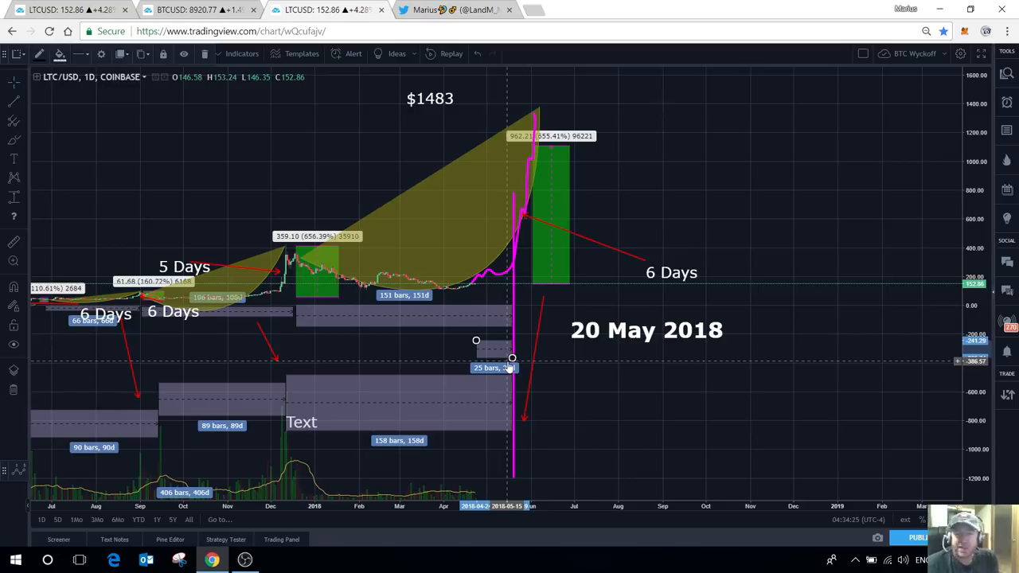
{"action": "mouse_move", "coordinate": [535, 298]}
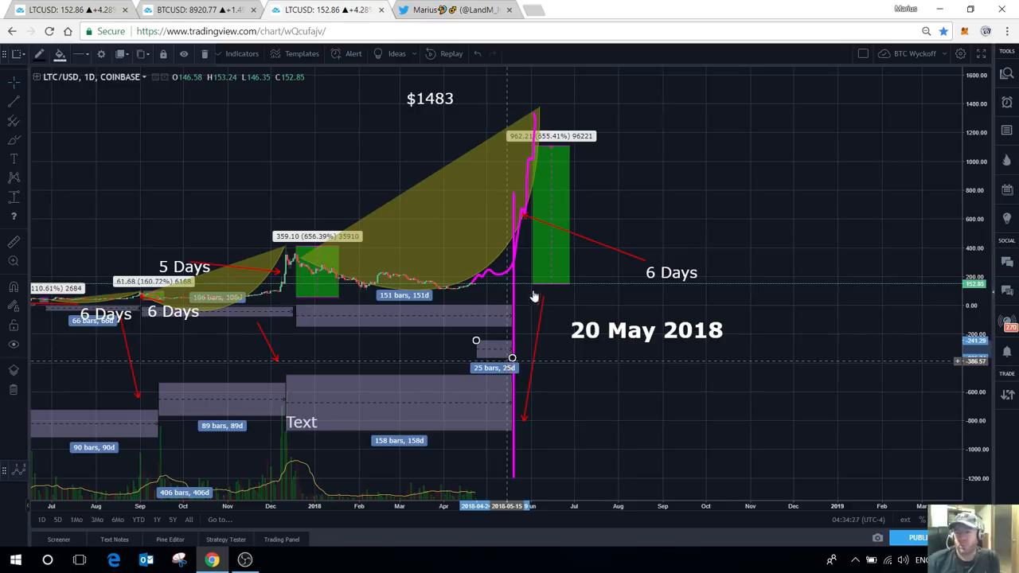
{"action": "mouse_move", "coordinate": [500, 181]}
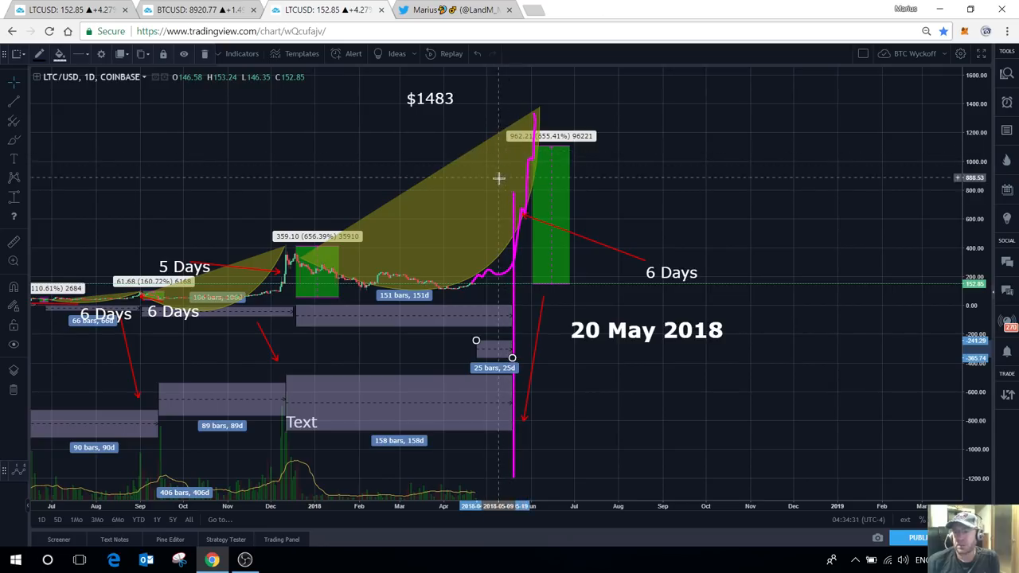
{"action": "mouse_move", "coordinate": [500, 194]}
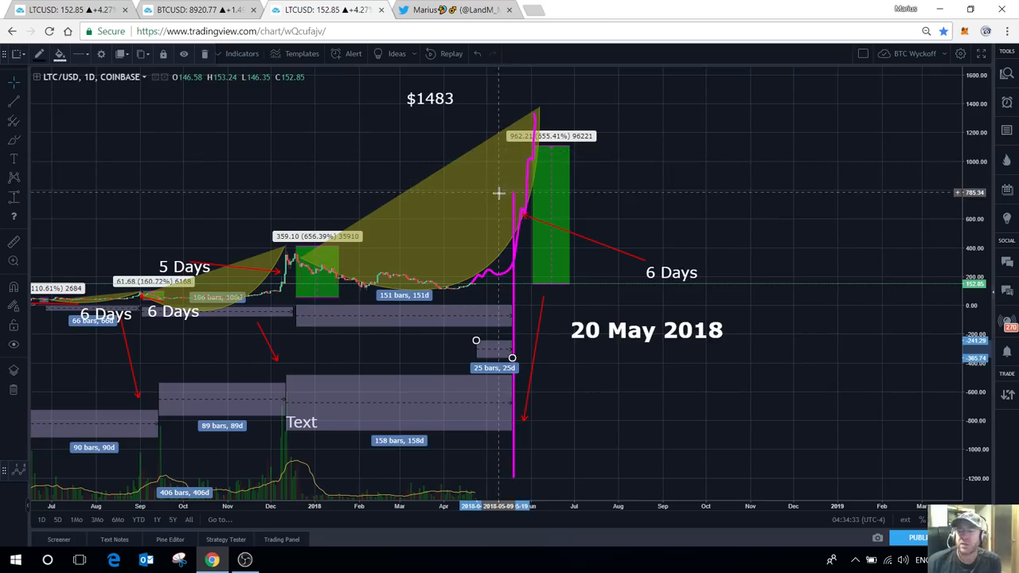
{"action": "mouse_move", "coordinate": [497, 192]}
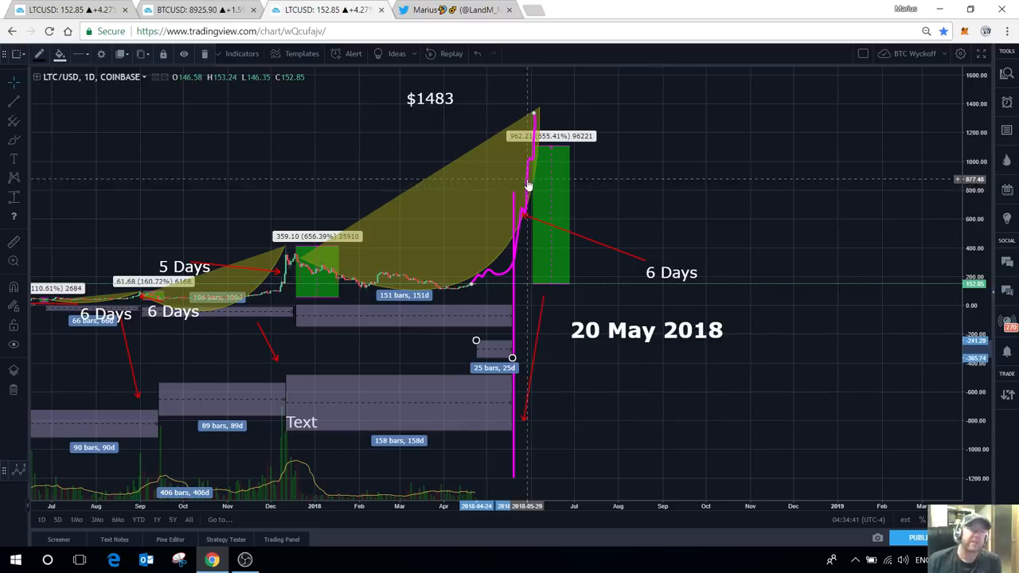
{"action": "mouse_move", "coordinate": [641, 398]}
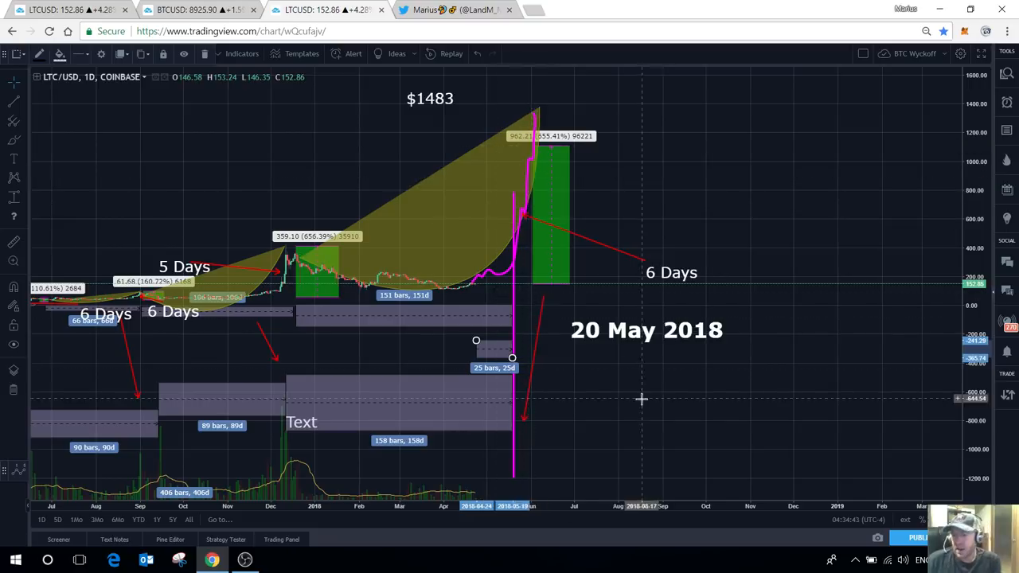
{"action": "mouse_move", "coordinate": [501, 353]}
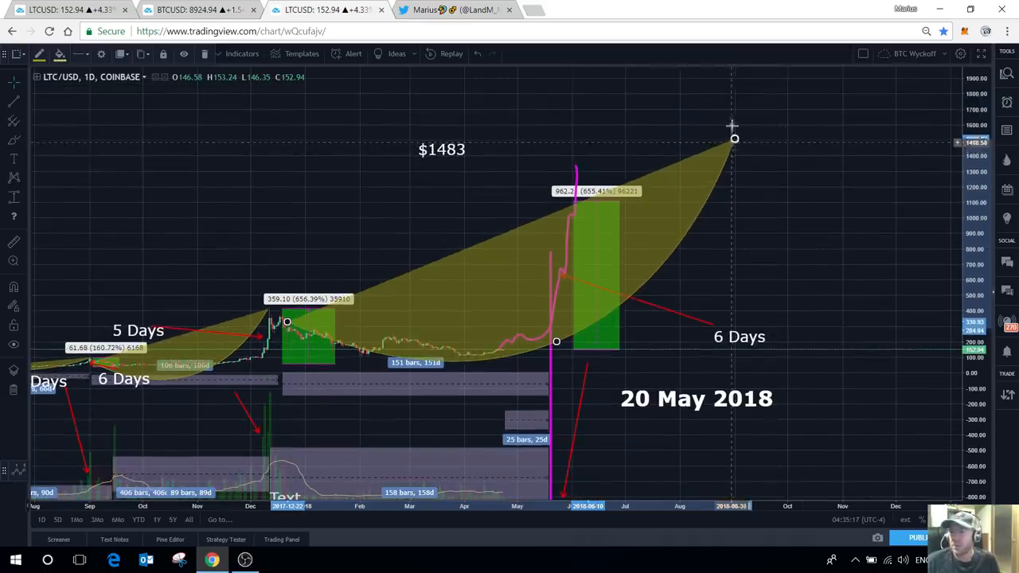
Step: Raise the yellow projection arc's end above the $1483 label toward August 2018
{"action": "left_click_drag", "start_coordinate": [732, 130], "coordinate": [694, 76]}
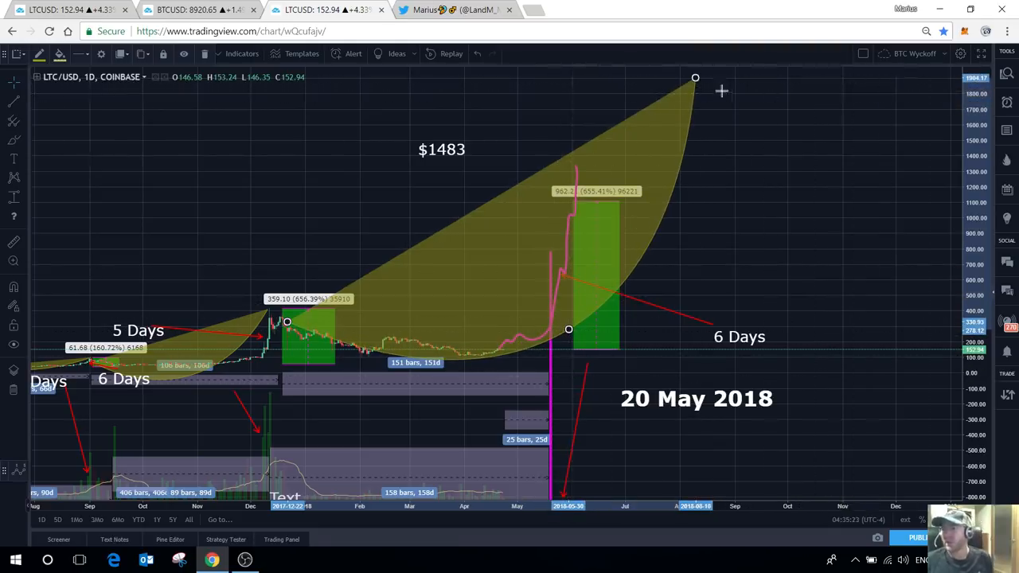
{"action": "mouse_move", "coordinate": [694, 86]}
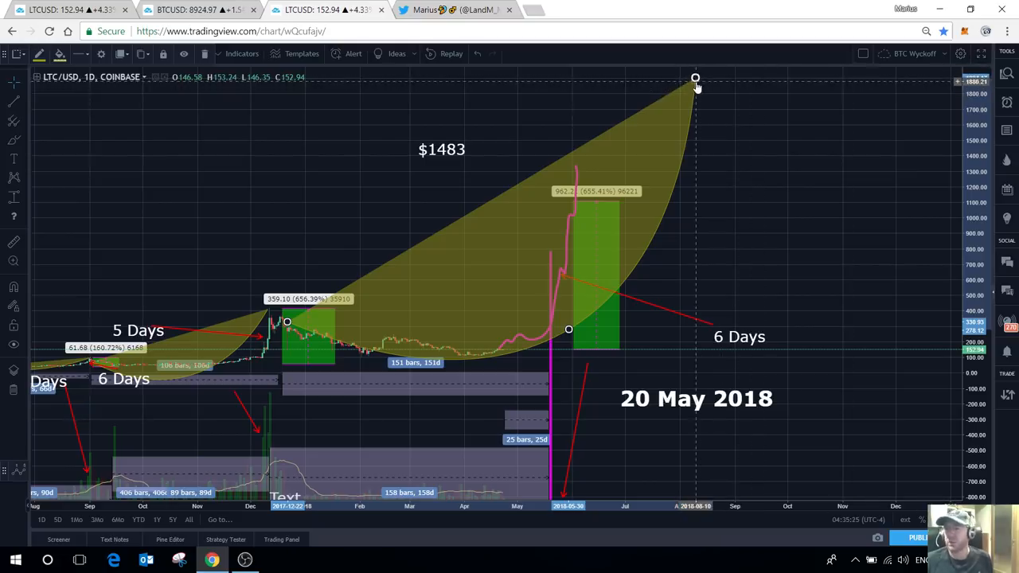
{"action": "mouse_move", "coordinate": [723, 263]}
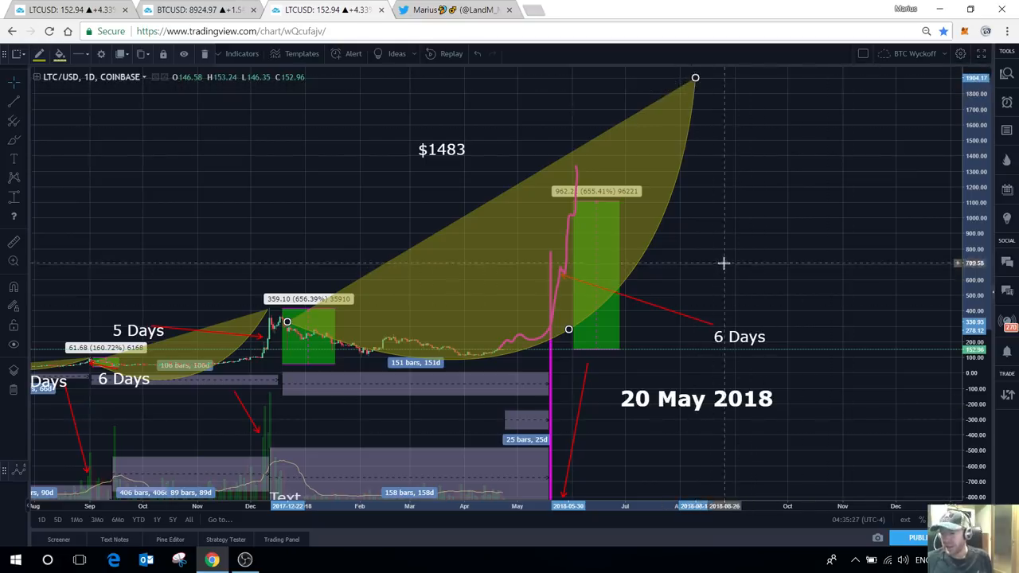
{"action": "mouse_move", "coordinate": [694, 96]}
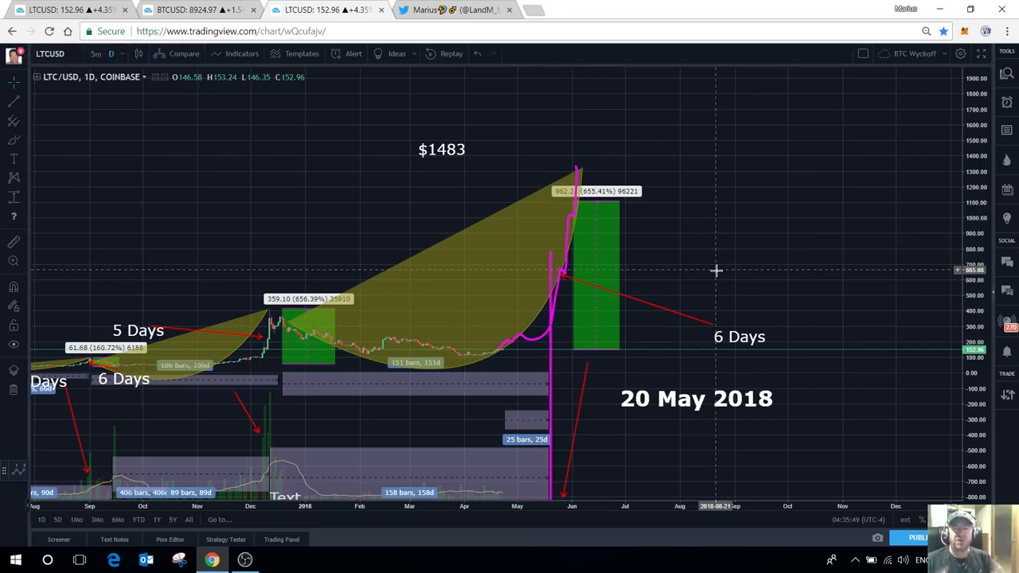
{"action": "mouse_move", "coordinate": [667, 232]}
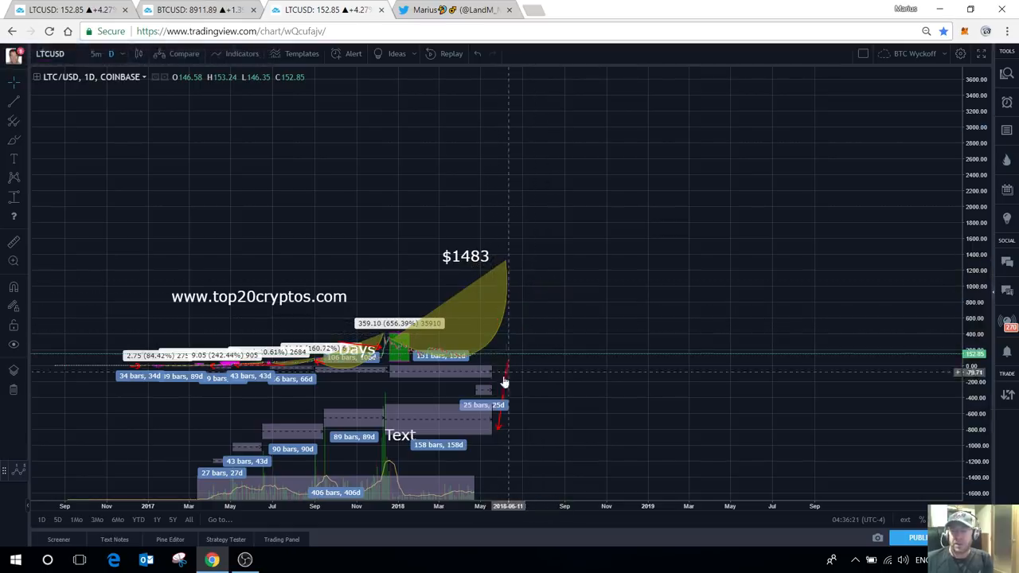
Step: Brush the pink trace along earlier LTC prices back toward the 2017 lows
{"action": "left_click_drag", "start_coordinate": [501, 382], "coordinate": [643, 430]}
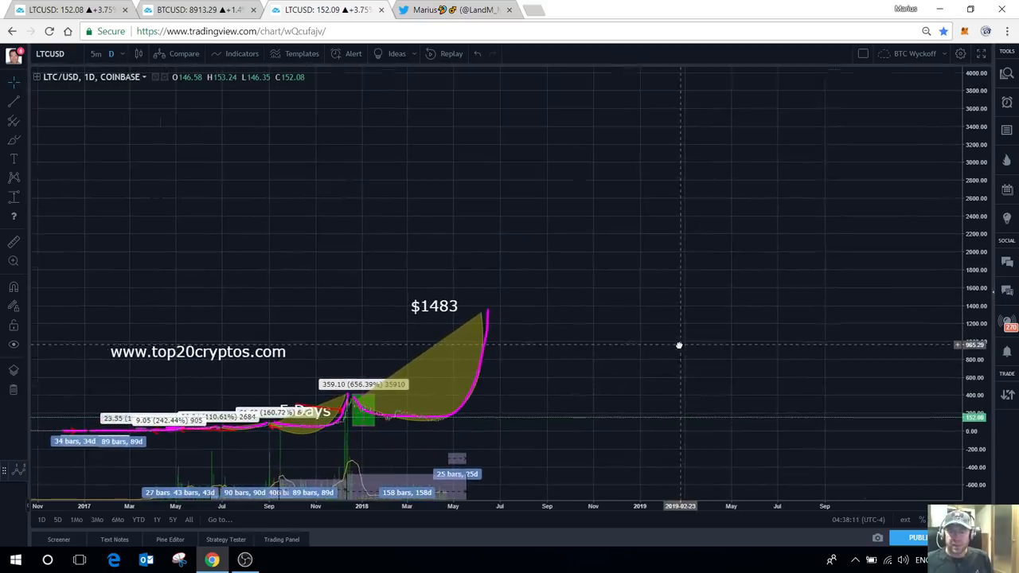
Step: Pan the chart to open empty space right of the $1483 peak for the projection
{"action": "left_click_drag", "start_coordinate": [678, 344], "coordinate": [712, 375]}
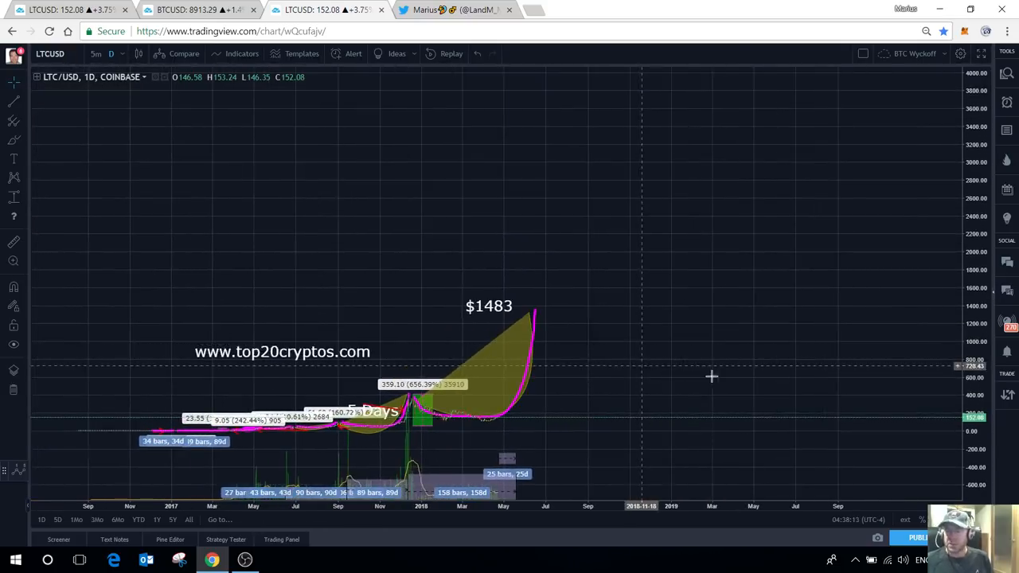
{"action": "left_click_drag", "start_coordinate": [710, 375], "coordinate": [634, 390]}
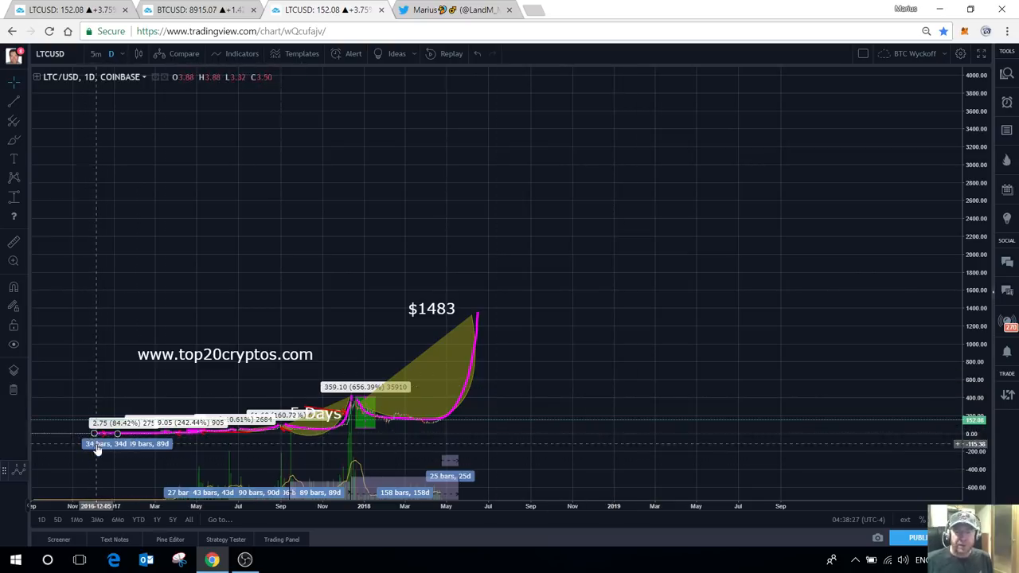
{"action": "mouse_move", "coordinate": [503, 316]}
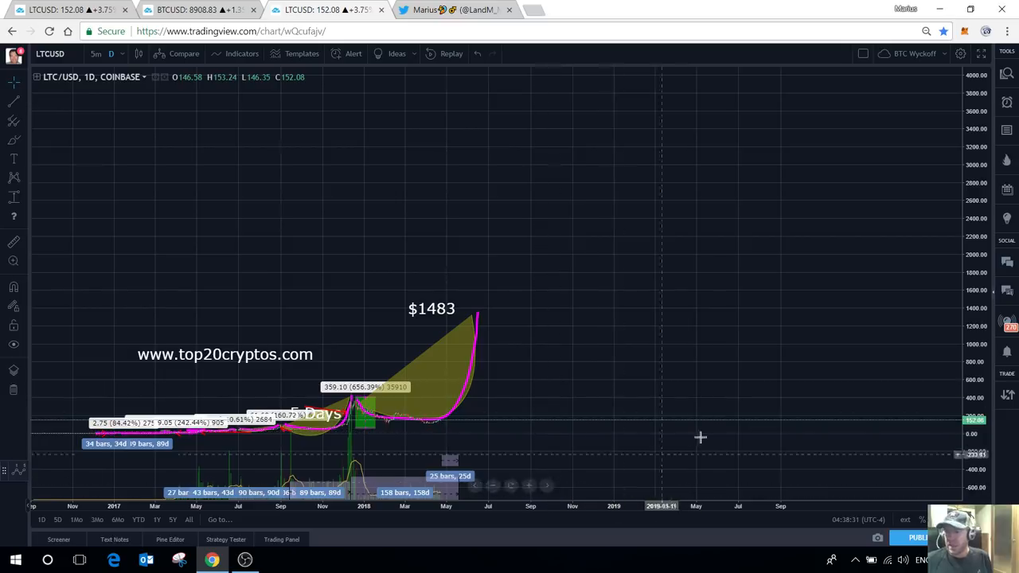
{"action": "mouse_move", "coordinate": [393, 426]}
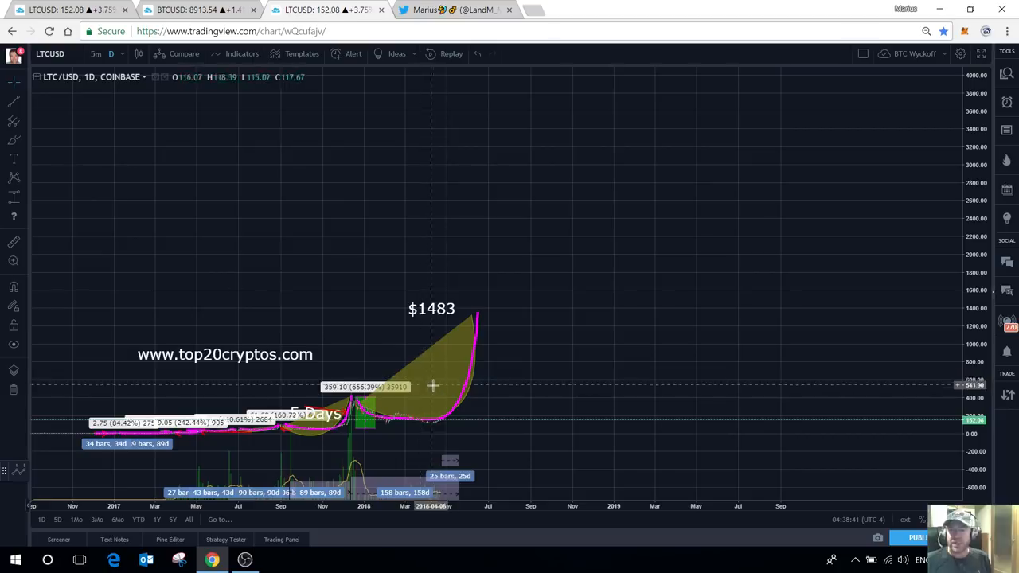
{"action": "mouse_move", "coordinate": [557, 353]}
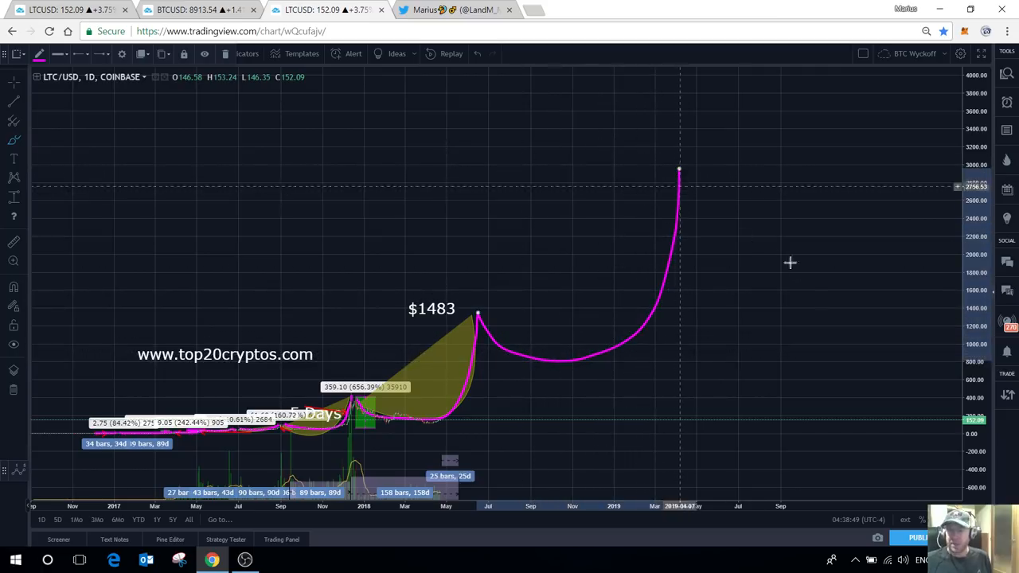
{"action": "mouse_move", "coordinate": [676, 521]}
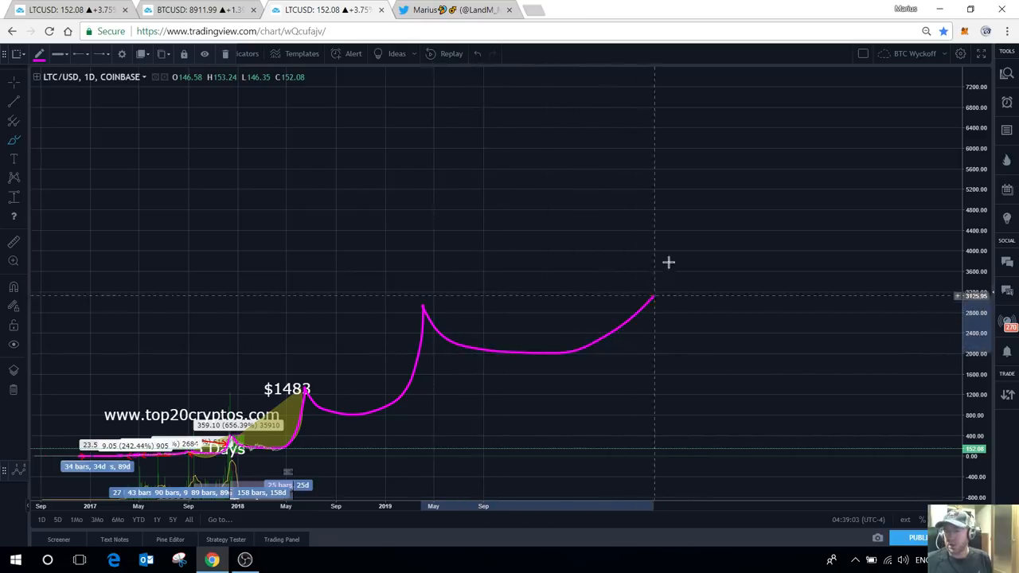
Step: Extend the pink projected path further right and upward toward about 24,000
{"action": "left_click_drag", "start_coordinate": [653, 300], "coordinate": [682, 145]}
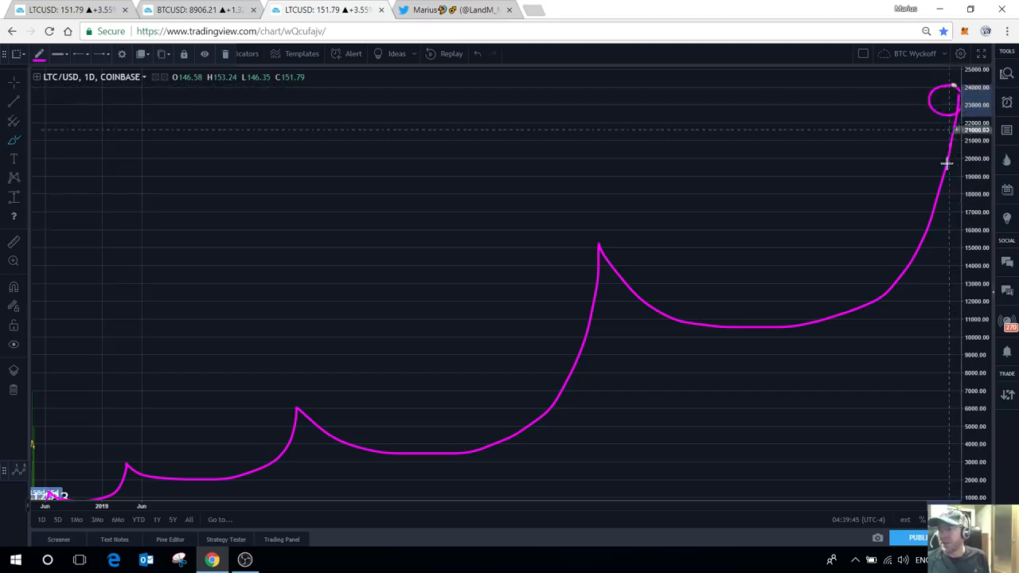
{"action": "mouse_move", "coordinate": [157, 134]}
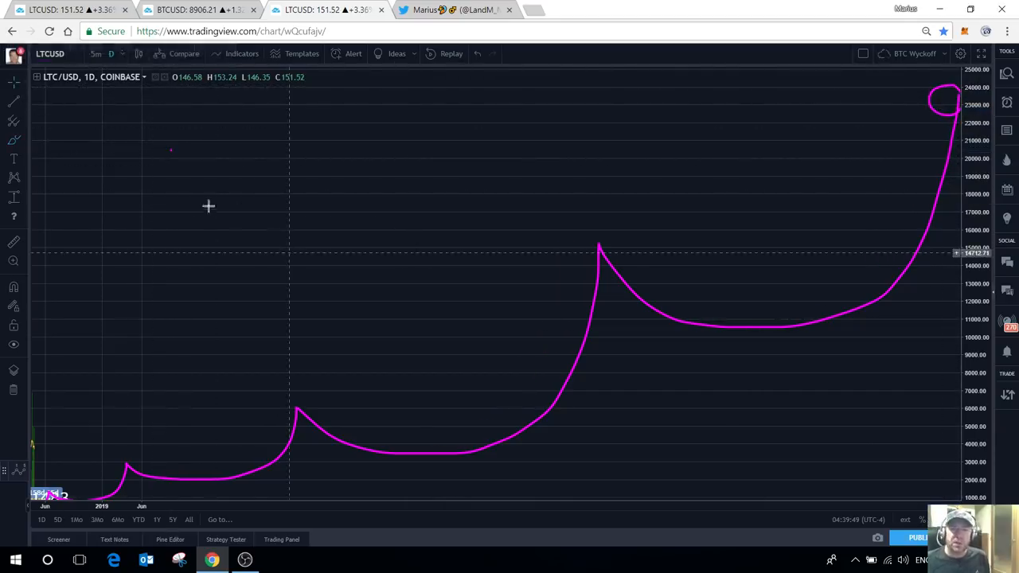
Step: Switch the LTC chart interval from daily to 1-week candles
{"action": "left_click", "coordinate": [112, 54]}
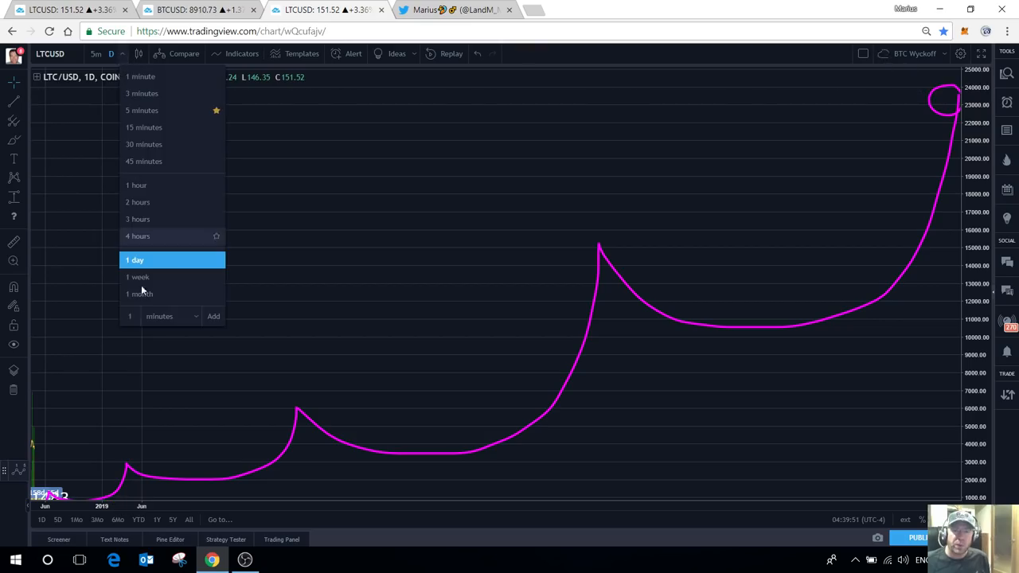
{"action": "left_click", "coordinate": [137, 277]}
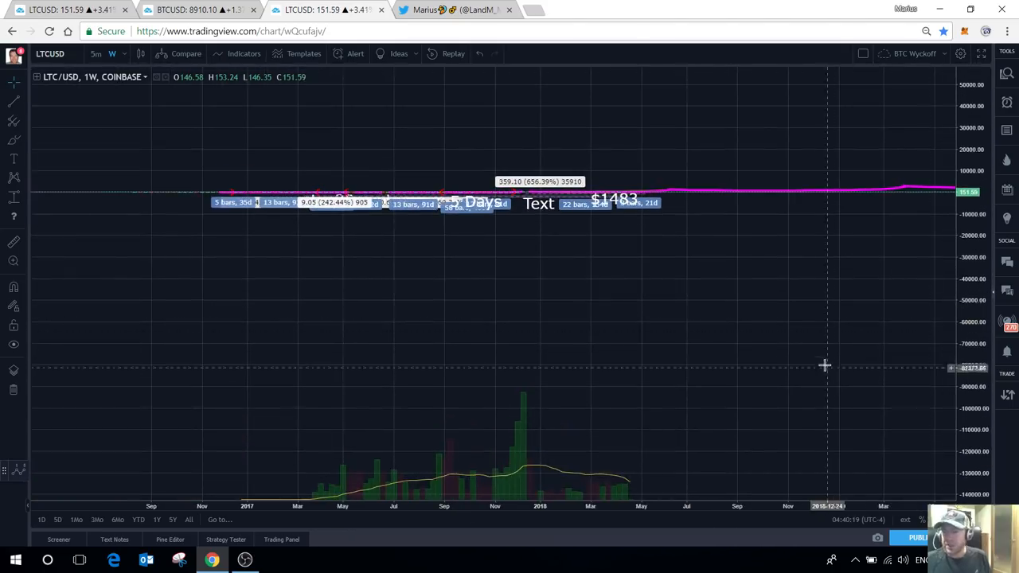
Step: Switch the LTC chart back to 1-day candles, restoring the readable annotations
{"action": "left_click", "coordinate": [95, 54]}
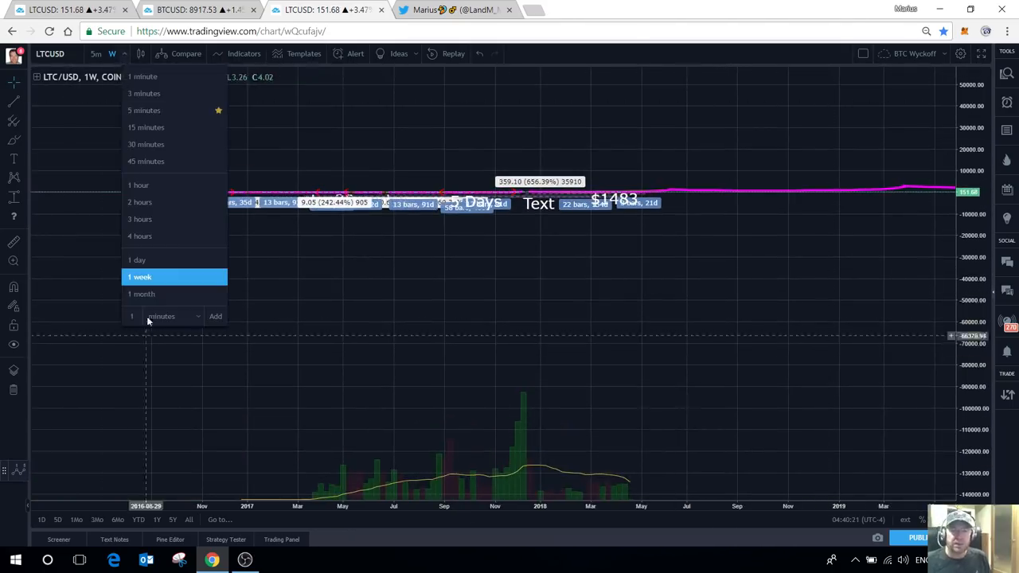
{"action": "left_click", "coordinate": [137, 260]}
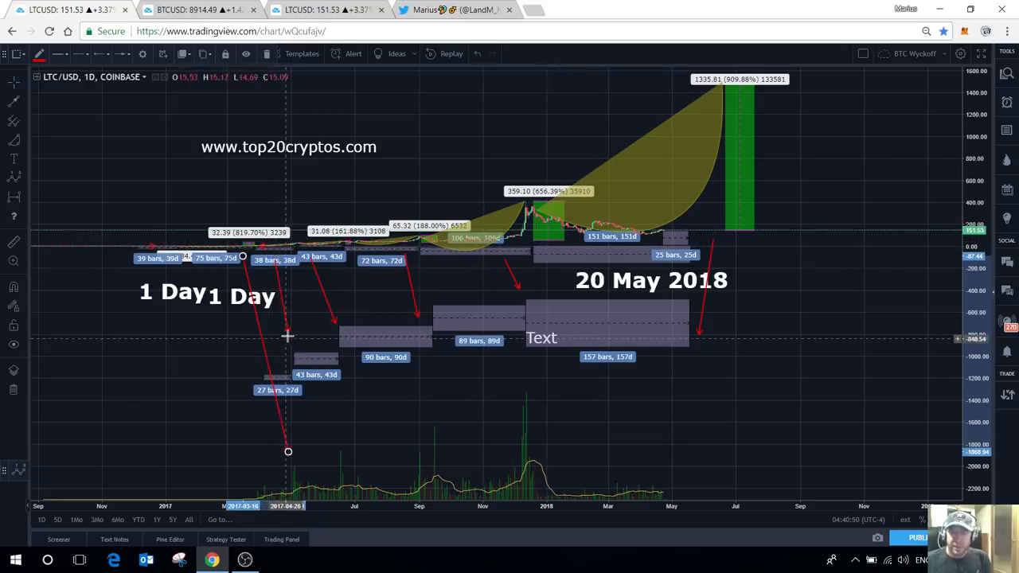
{"action": "left_click_drag", "start_coordinate": [288, 452], "coordinate": [336, 442]}
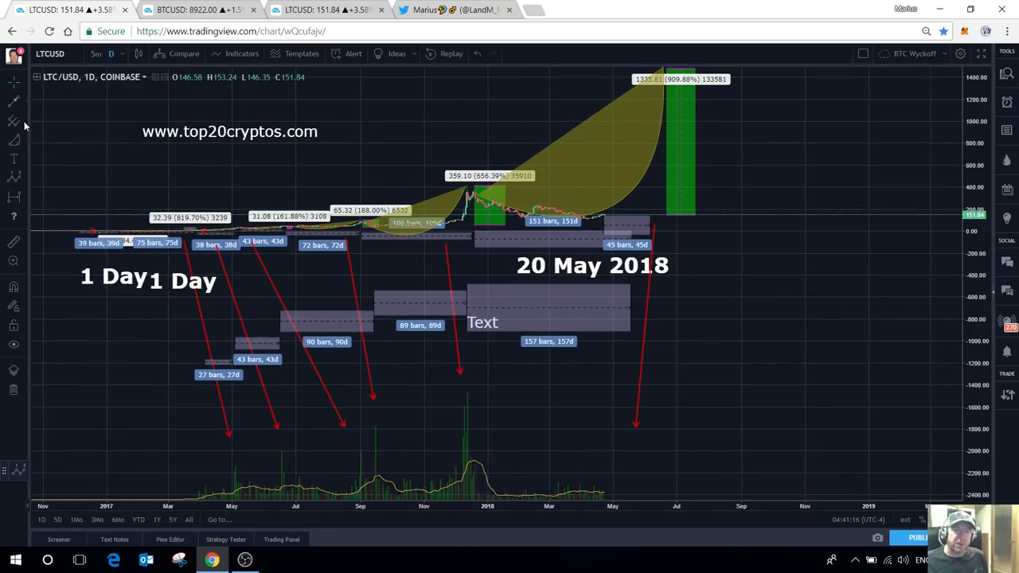
{"action": "mouse_move", "coordinate": [24, 108]}
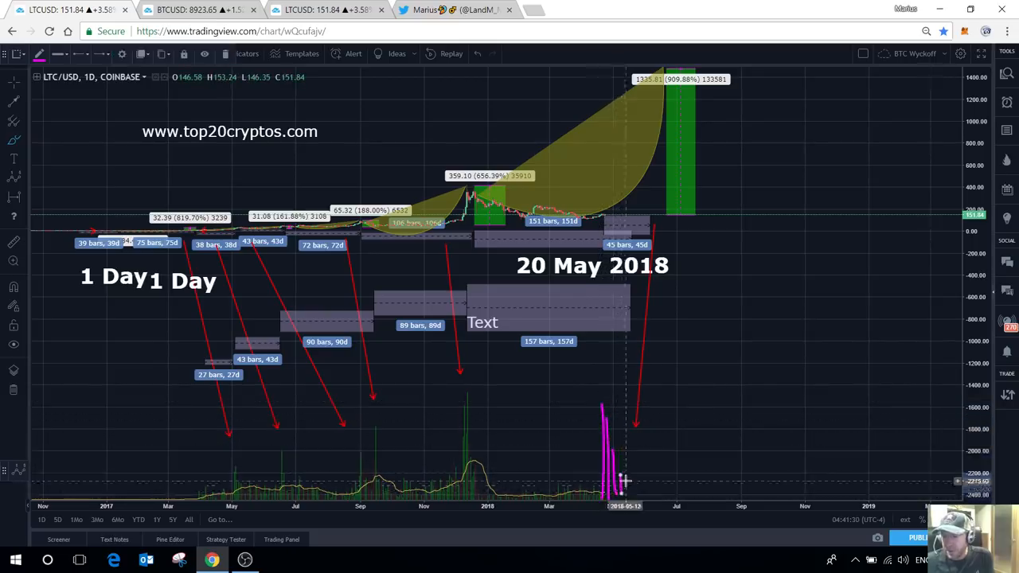
{"action": "mouse_move", "coordinate": [422, 481]}
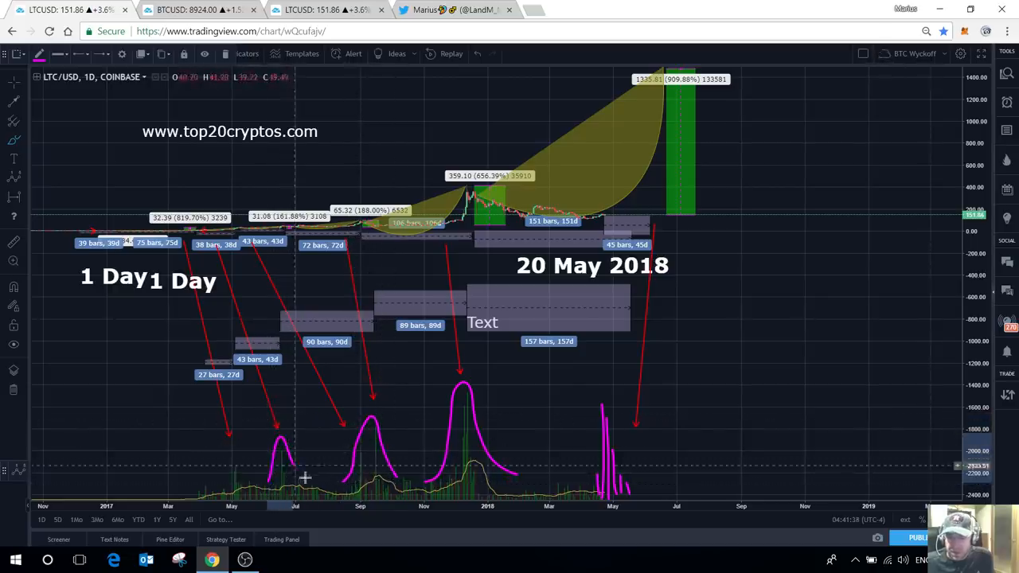
{"action": "mouse_move", "coordinate": [624, 415]}
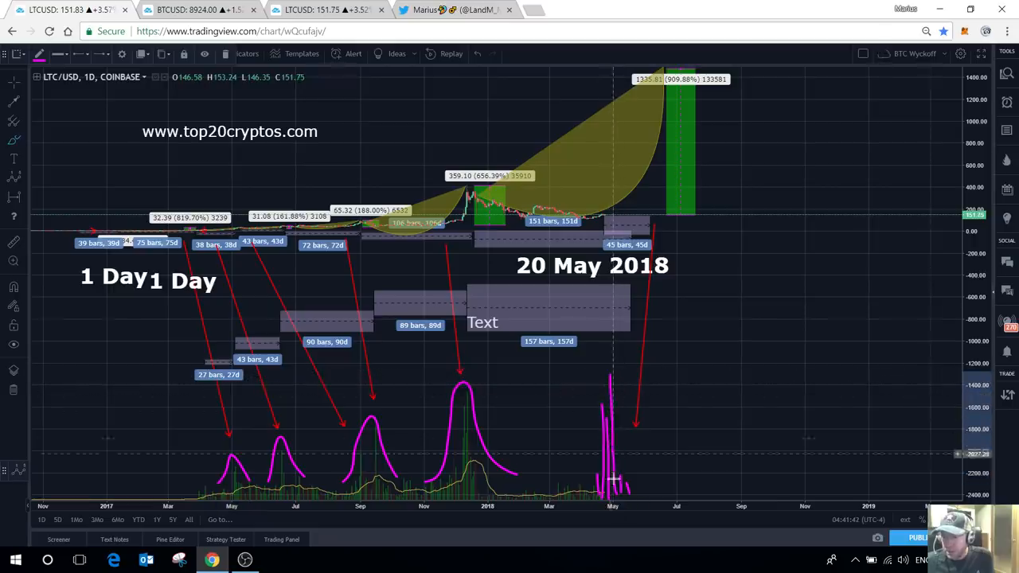
{"action": "mouse_move", "coordinate": [592, 388]}
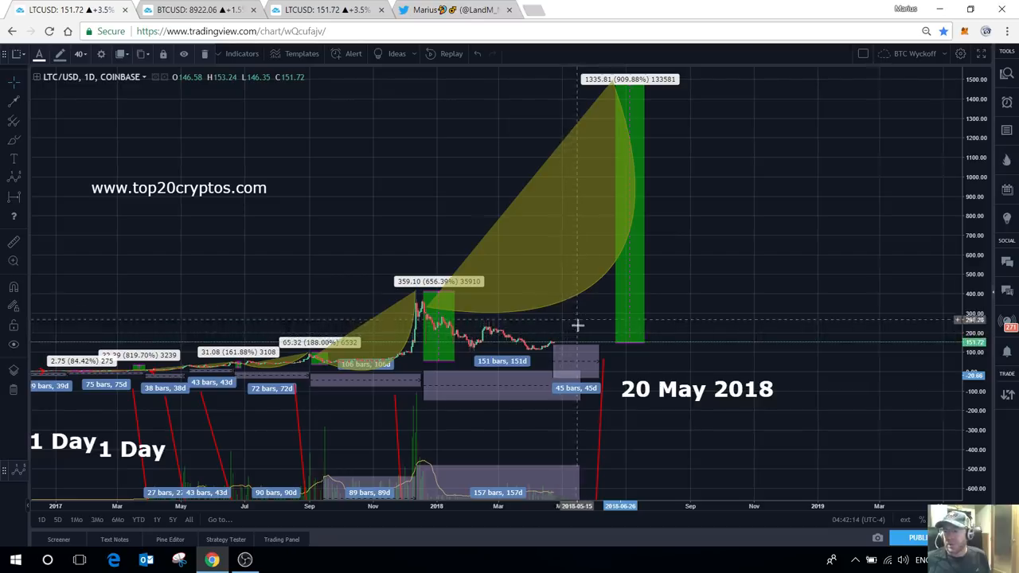
{"action": "mouse_move", "coordinate": [564, 345]}
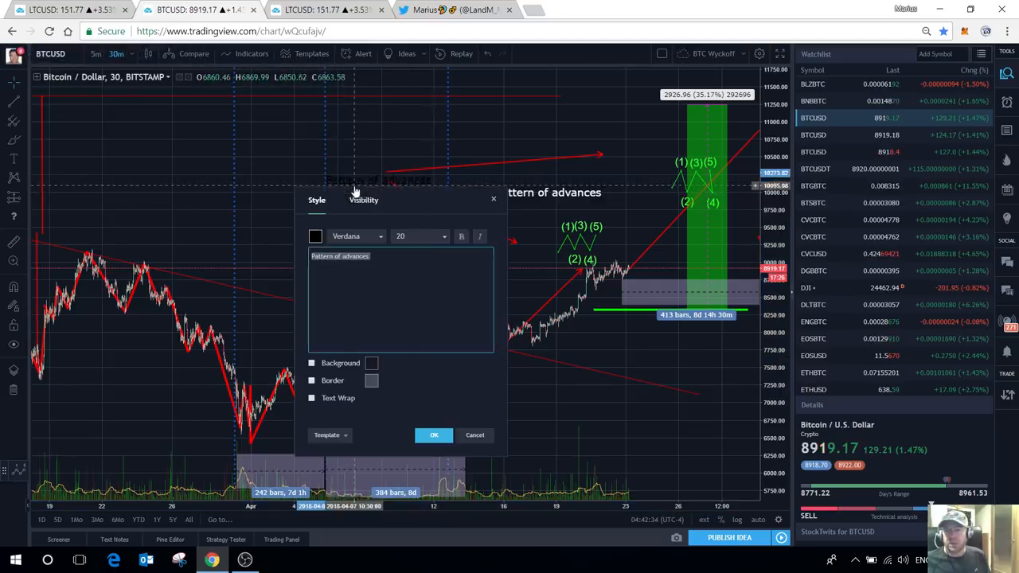
Step: Colour the second 'Pattern of advances' label white
{"action": "left_click", "coordinate": [315, 236]}
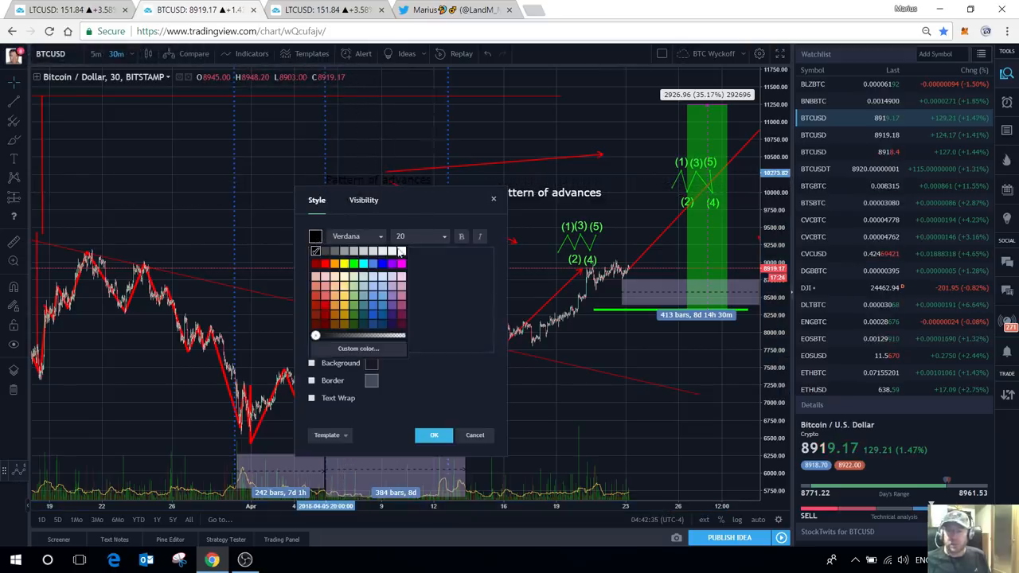
{"action": "left_click", "coordinate": [433, 434]}
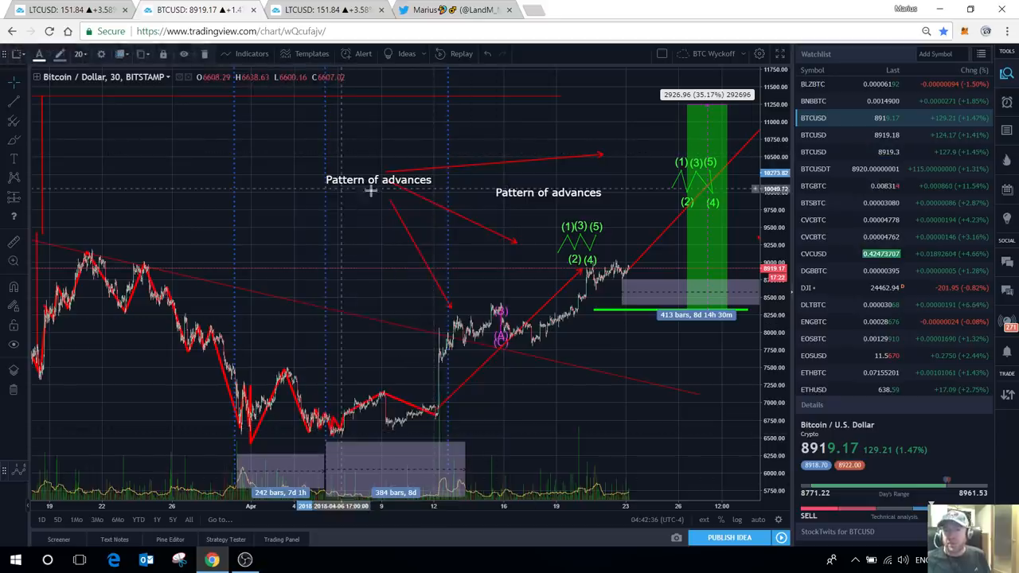
{"action": "mouse_move", "coordinate": [369, 191]}
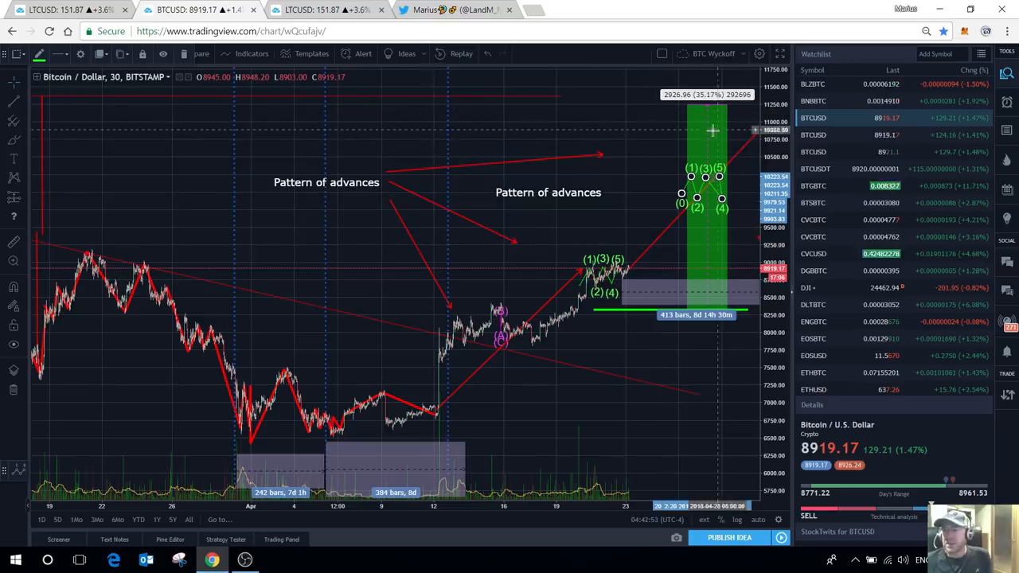
Step: Resize the green projected-gain box, then return to the LTCUSD chart
{"action": "left_click_drag", "start_coordinate": [713, 131], "coordinate": [646, 131]}
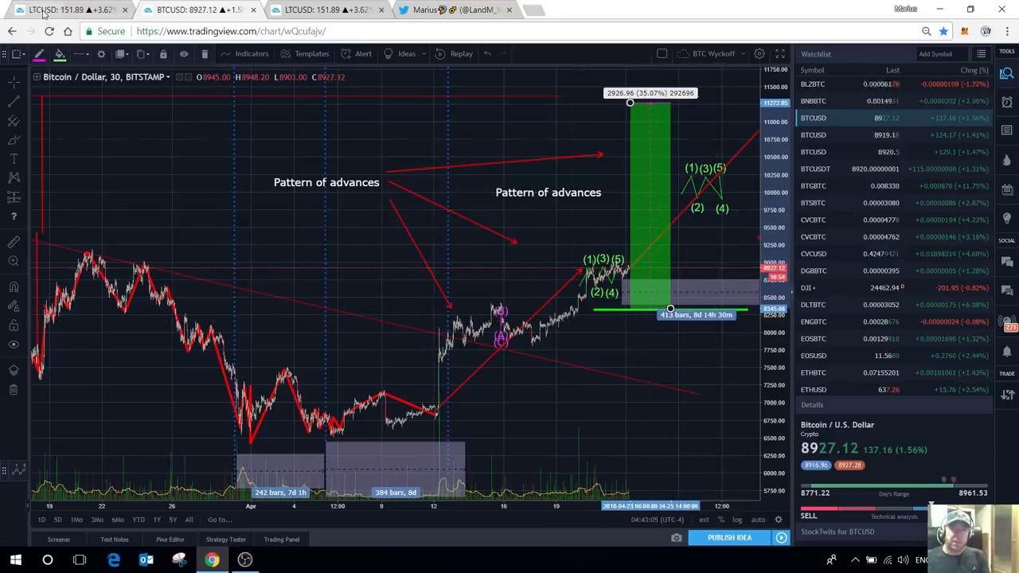
{"action": "left_click", "coordinate": [67, 10]}
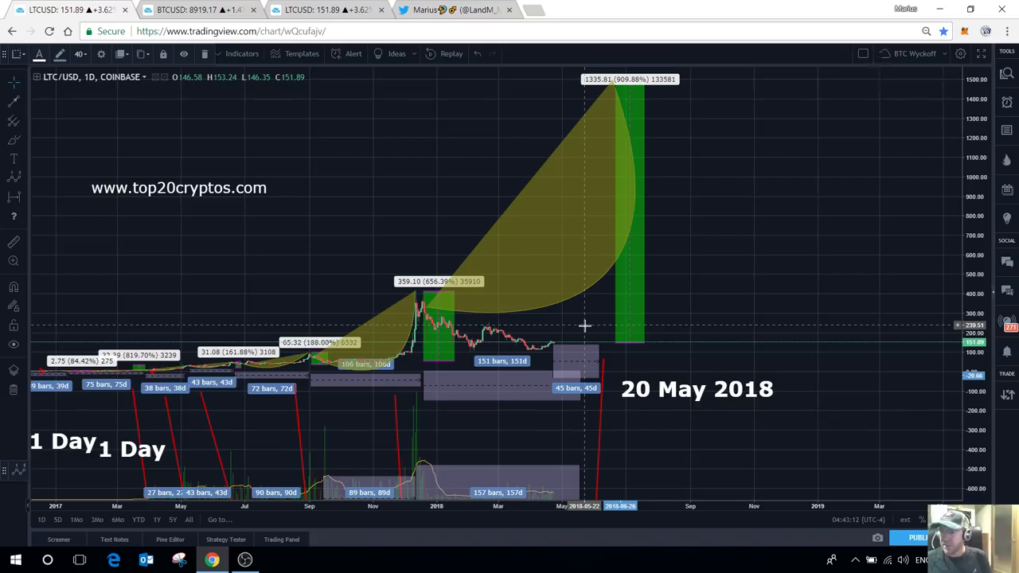
{"action": "mouse_move", "coordinate": [597, 315]}
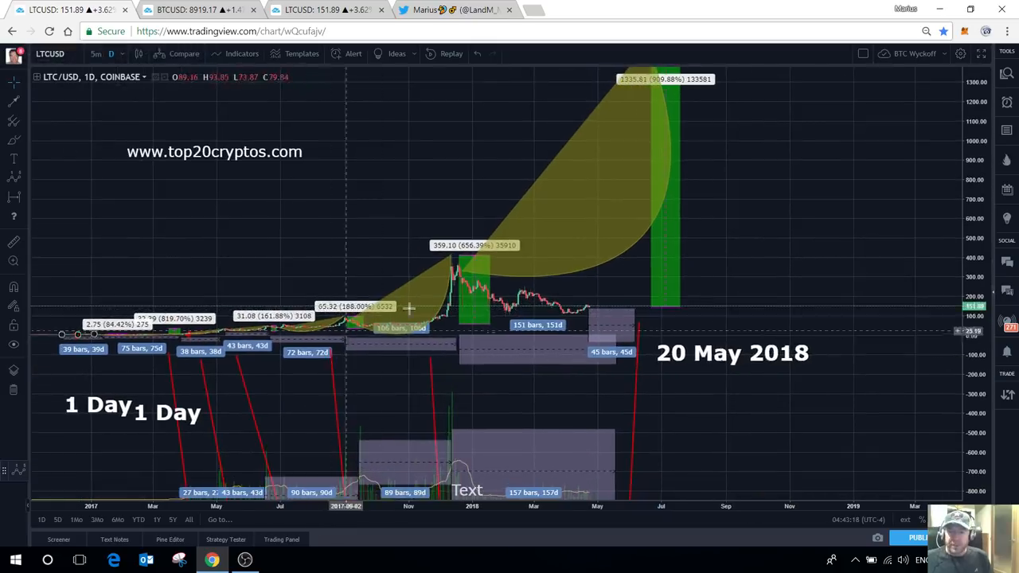
{"action": "mouse_move", "coordinate": [382, 156]}
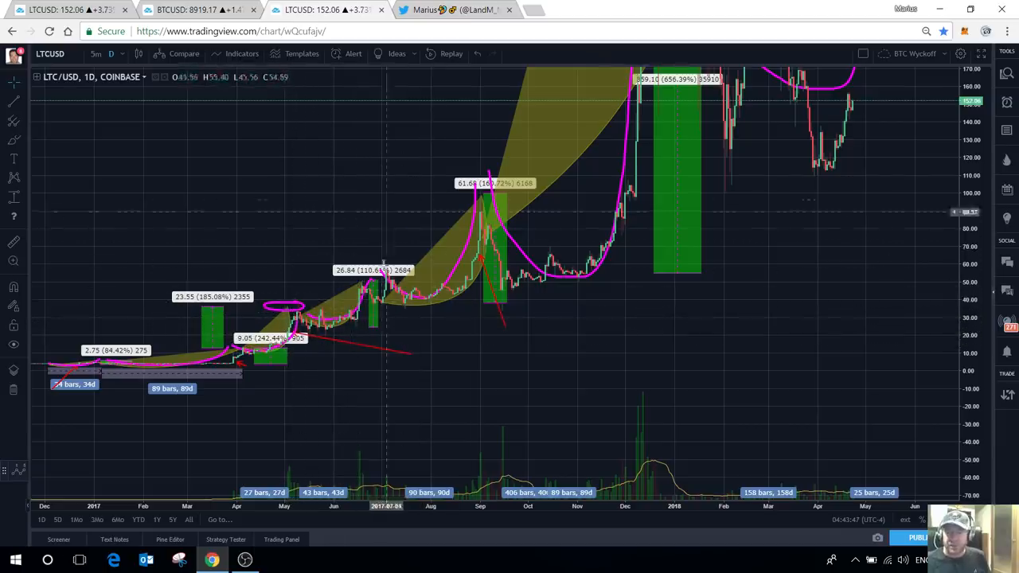
{"action": "mouse_move", "coordinate": [390, 320]}
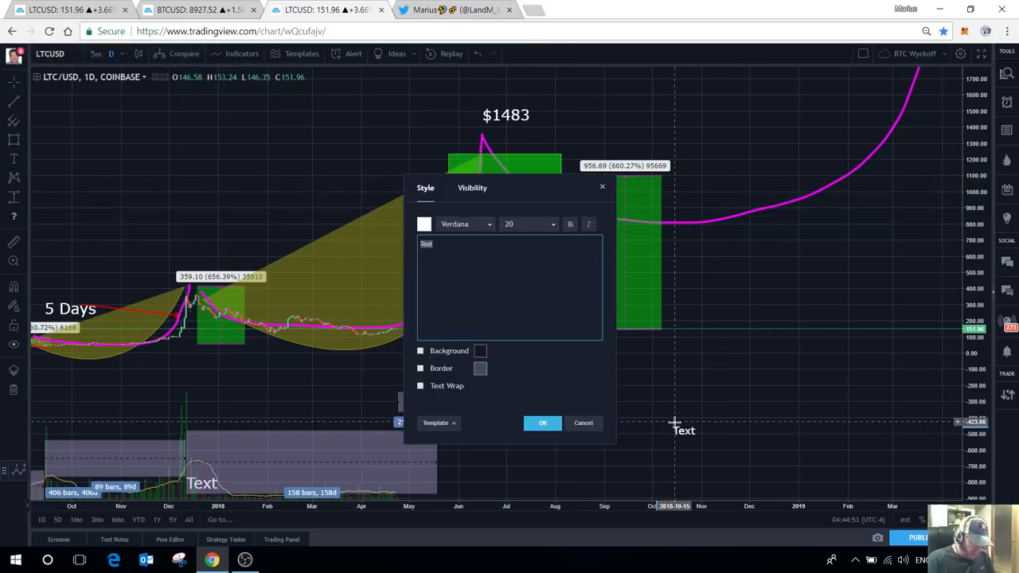
Step: Place a 'Target' label and draw an arrow linking it to the $1483 peak
{"action": "type", "text": "Target"}
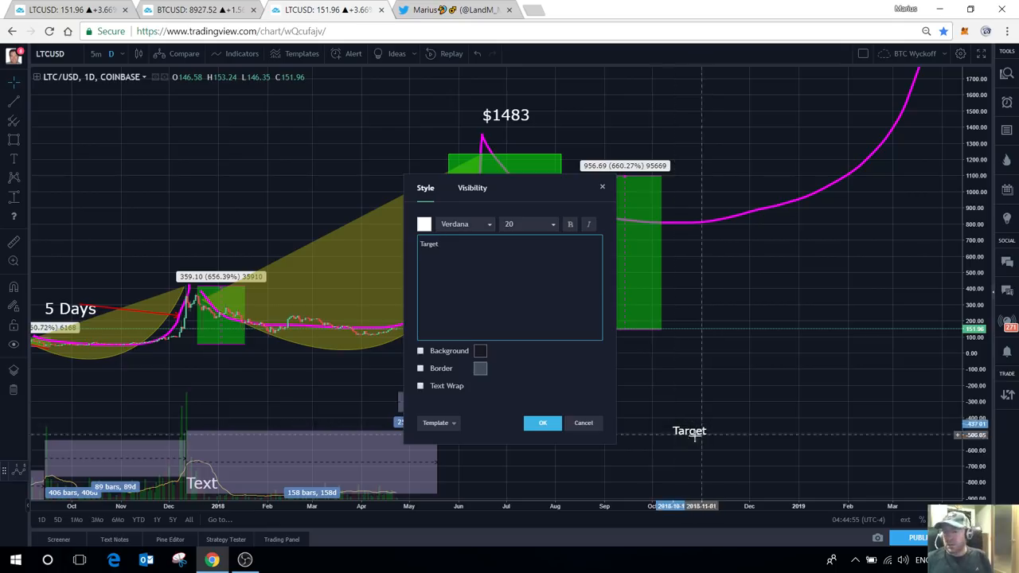
{"action": "left_click", "coordinate": [541, 423]}
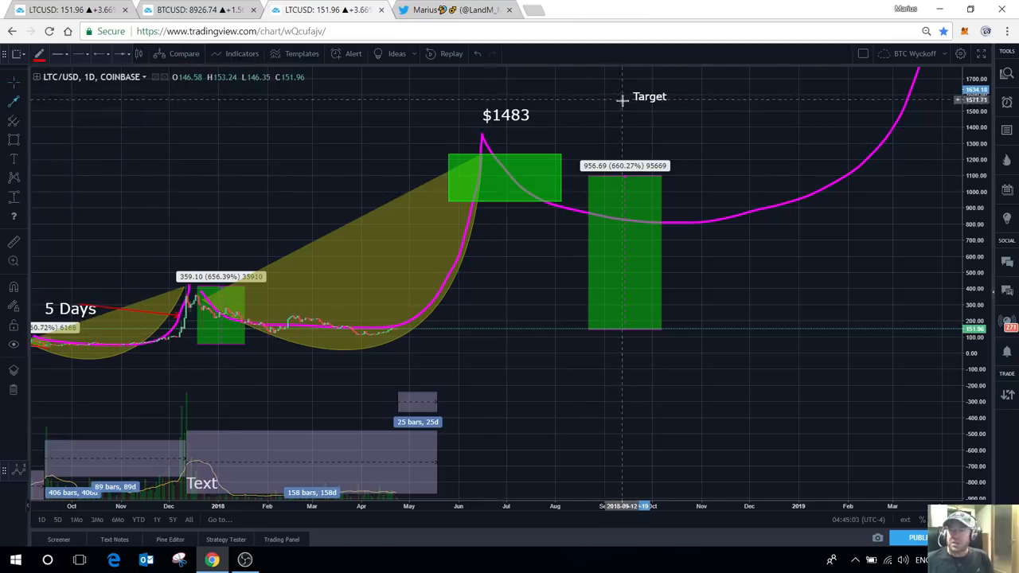
{"action": "left_click_drag", "start_coordinate": [507, 175], "coordinate": [621, 98]}
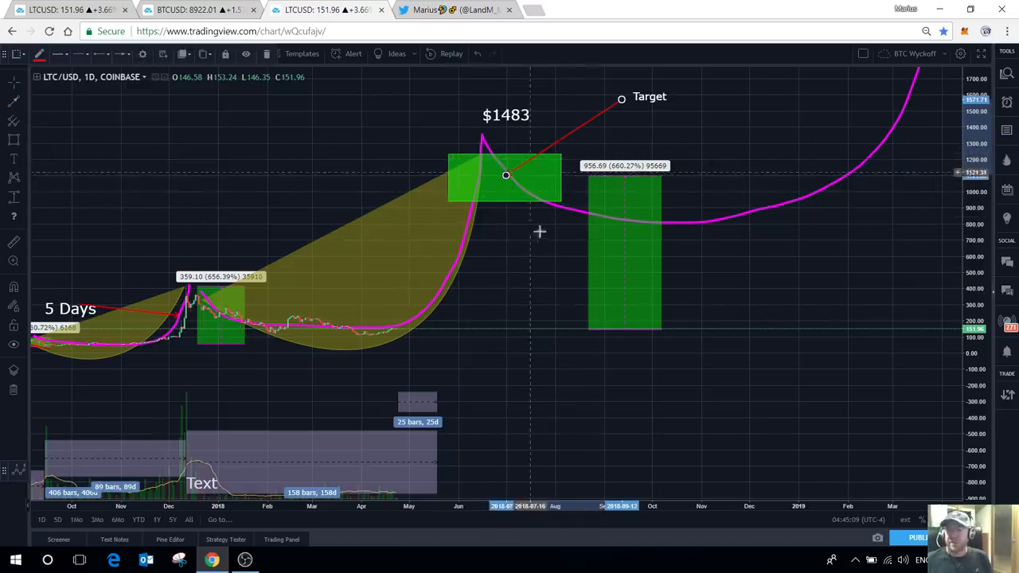
{"action": "mouse_move", "coordinate": [410, 363]}
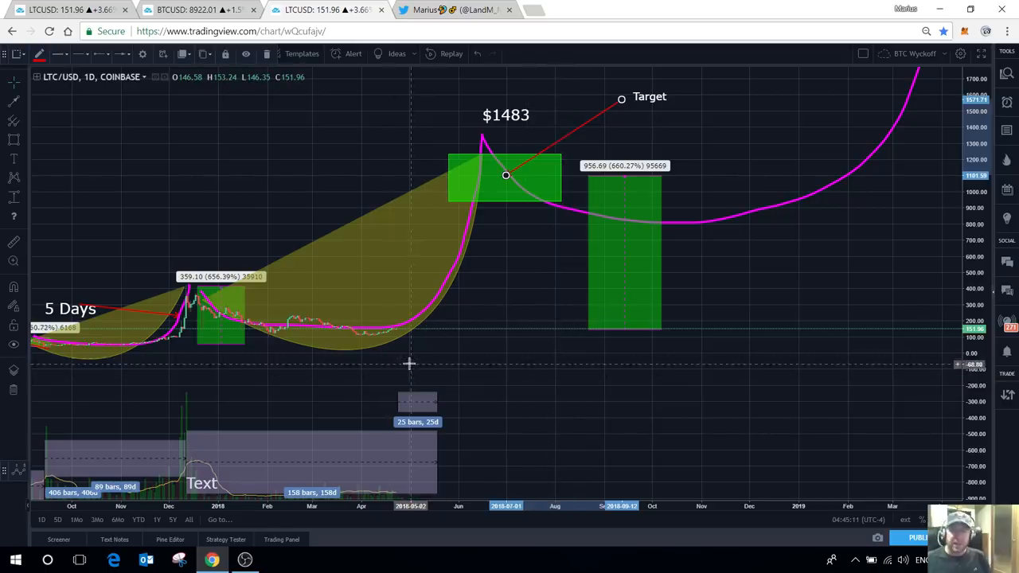